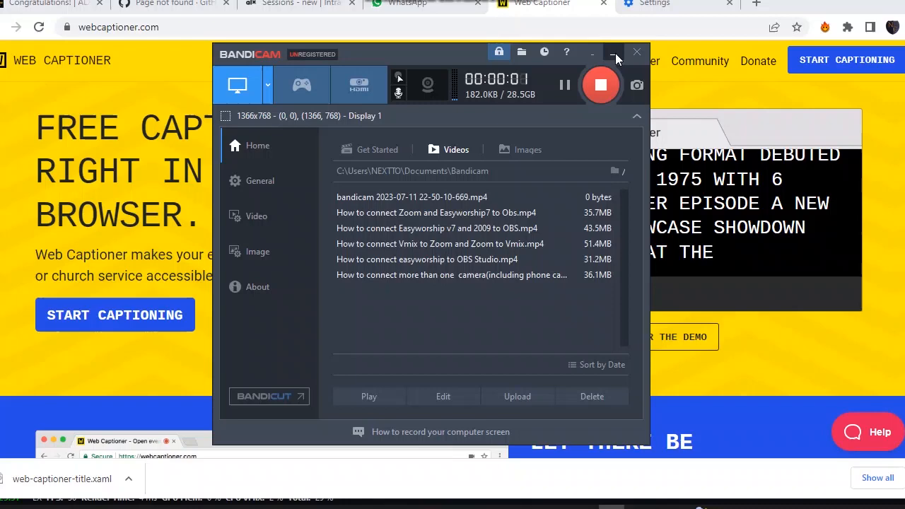
- Minimize Bandicam to reveal the vMix workspace with the Blank and microphone inputs
left_click(615, 52)
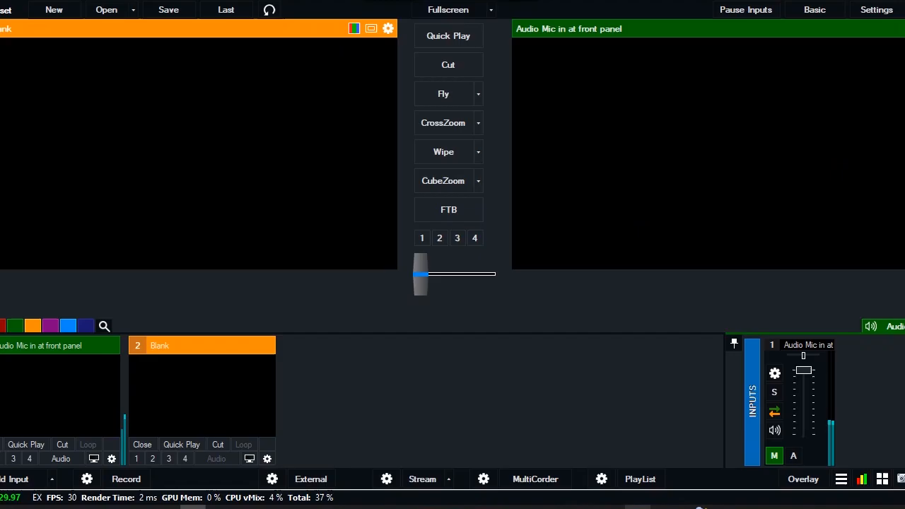
mouse_move(372, 177)
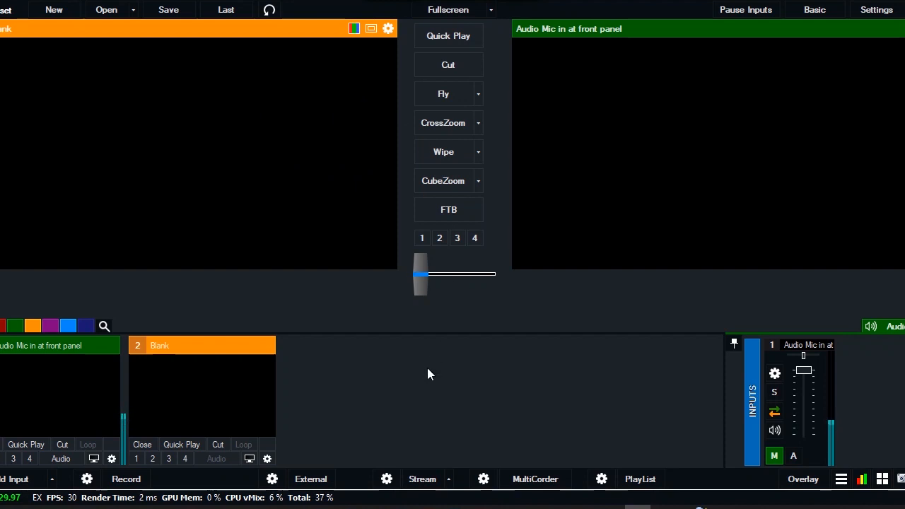
mouse_move(296, 315)
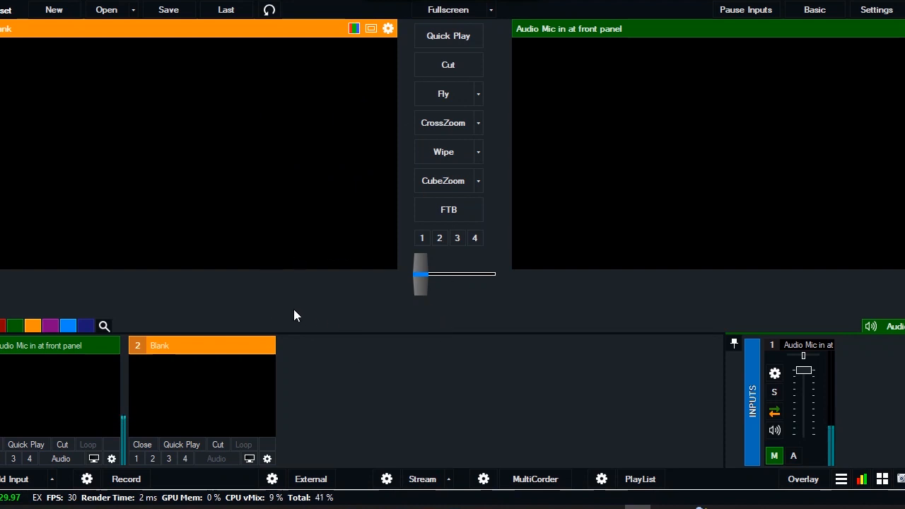
mouse_move(197, 290)
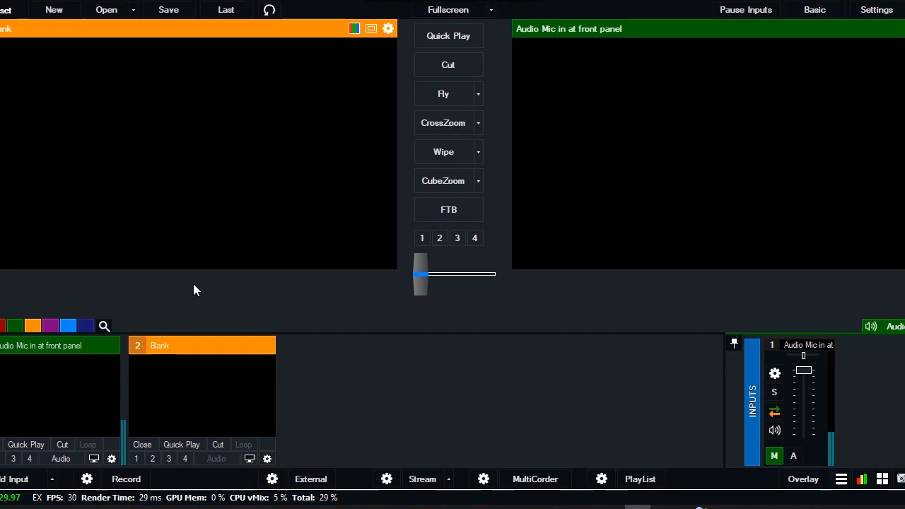
mouse_move(140, 274)
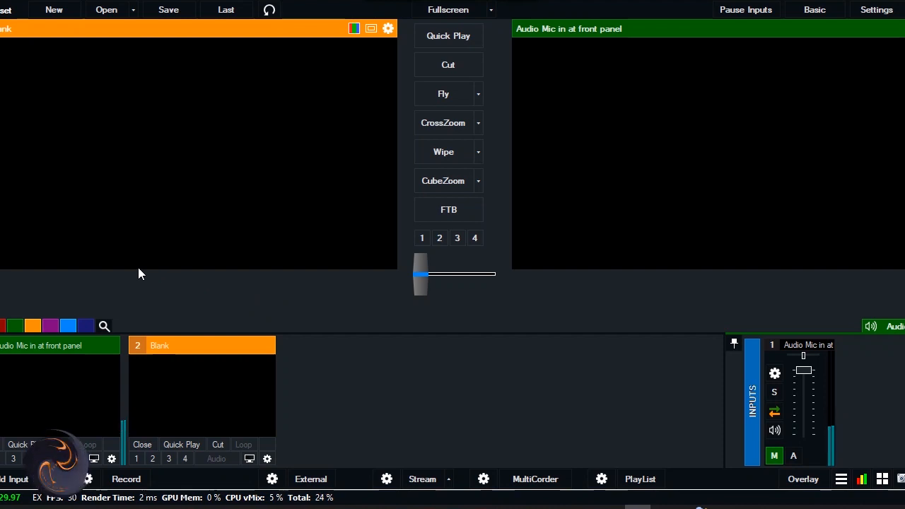
mouse_move(210, 278)
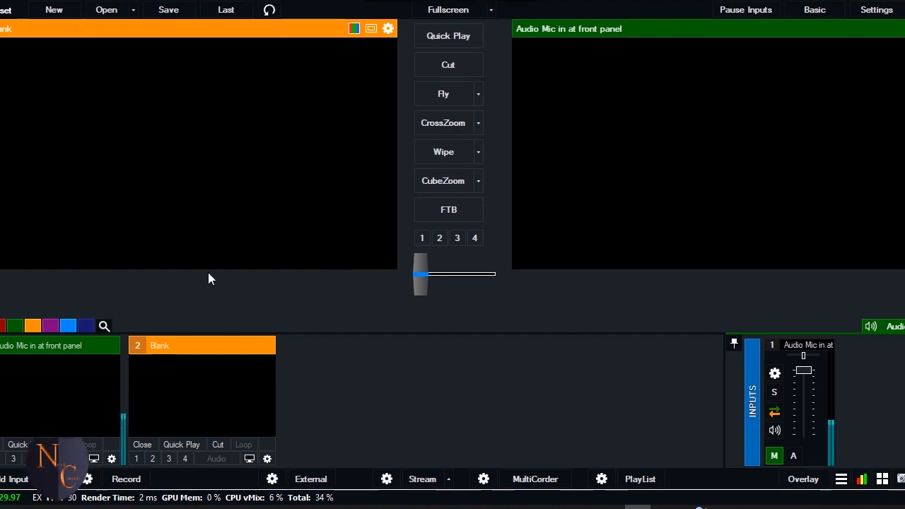
mouse_move(149, 220)
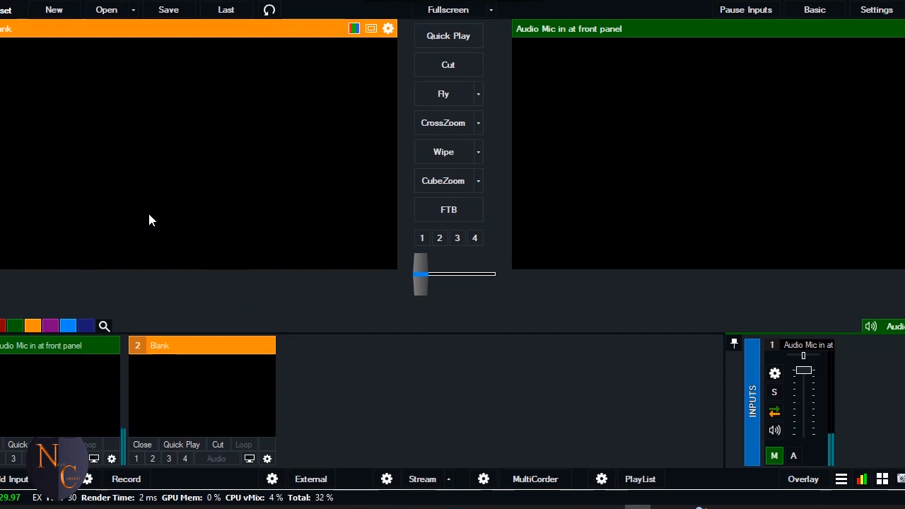
mouse_move(376, 233)
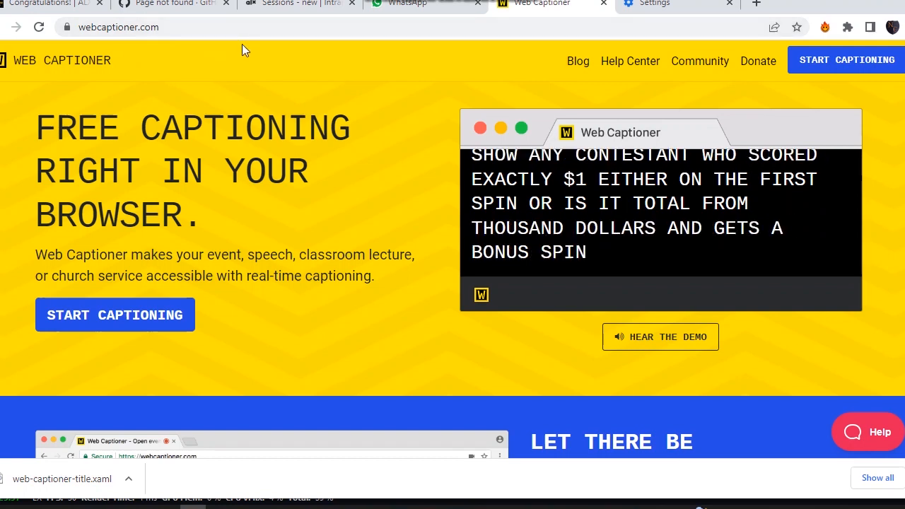
mouse_move(775, 334)
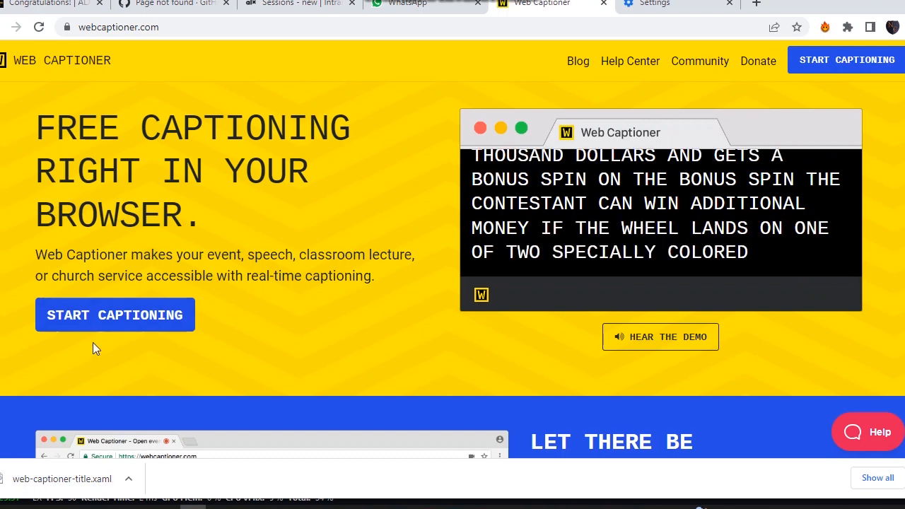
- Start Web Captioner's captioning page and open its account menu
left_click(114, 314)
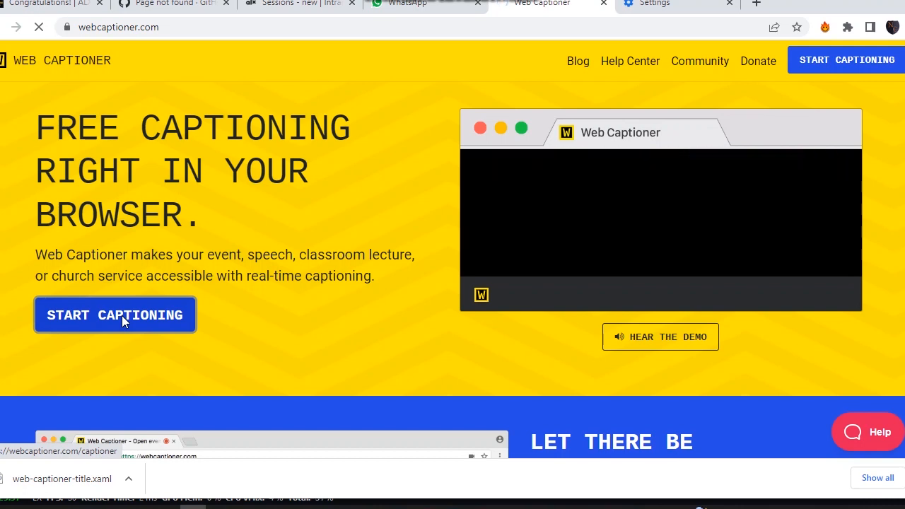
left_click(114, 314)
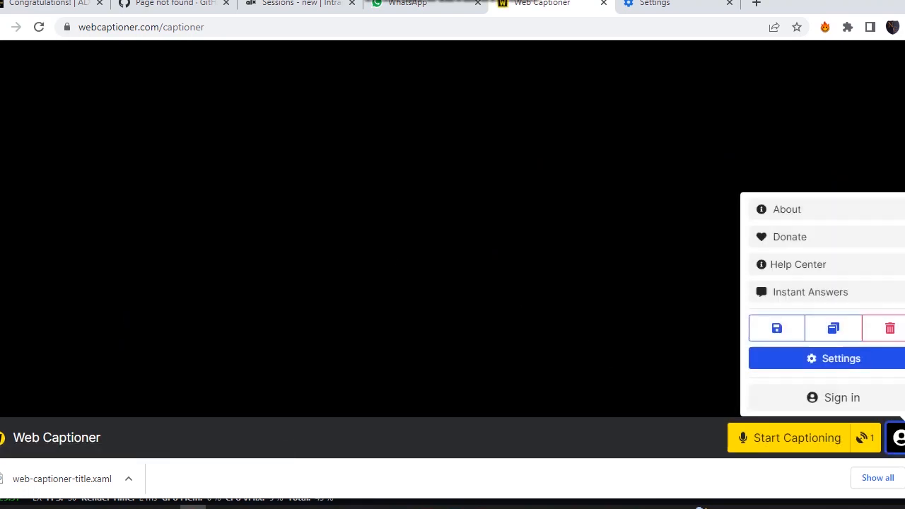
- Choose Sign in, then Sign in with Google in Web Captioner's Sign In dialog
left_click(841, 398)
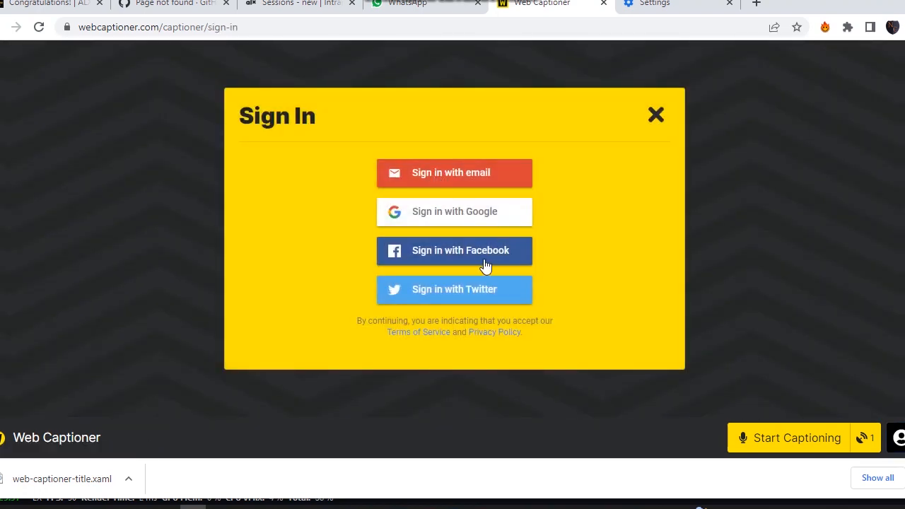
mouse_move(458, 261)
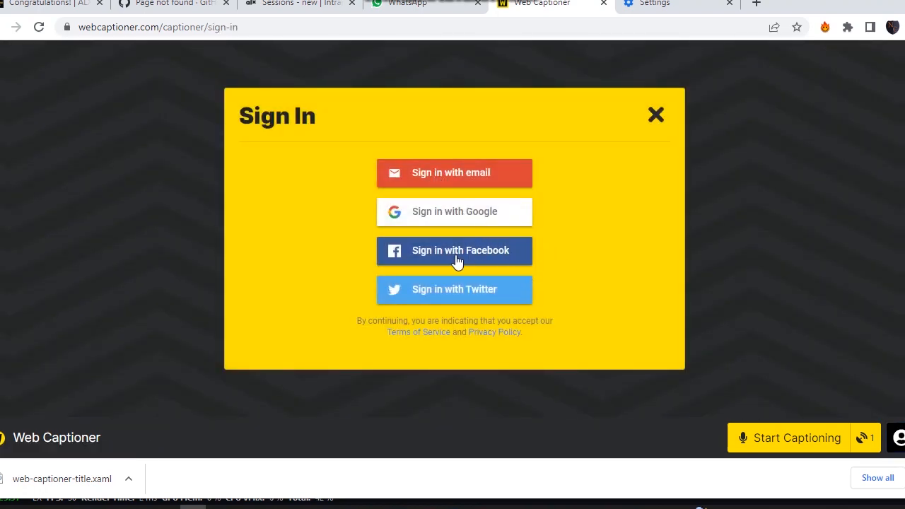
mouse_move(485, 300)
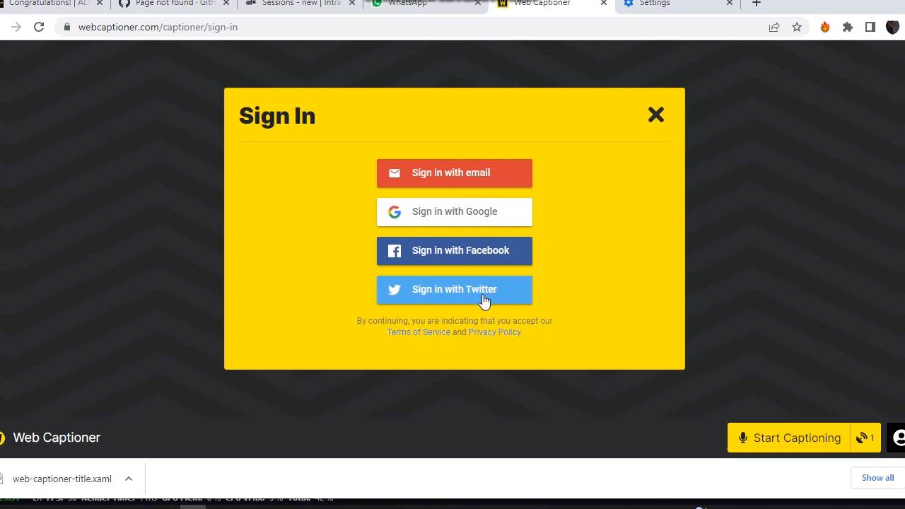
mouse_move(454, 212)
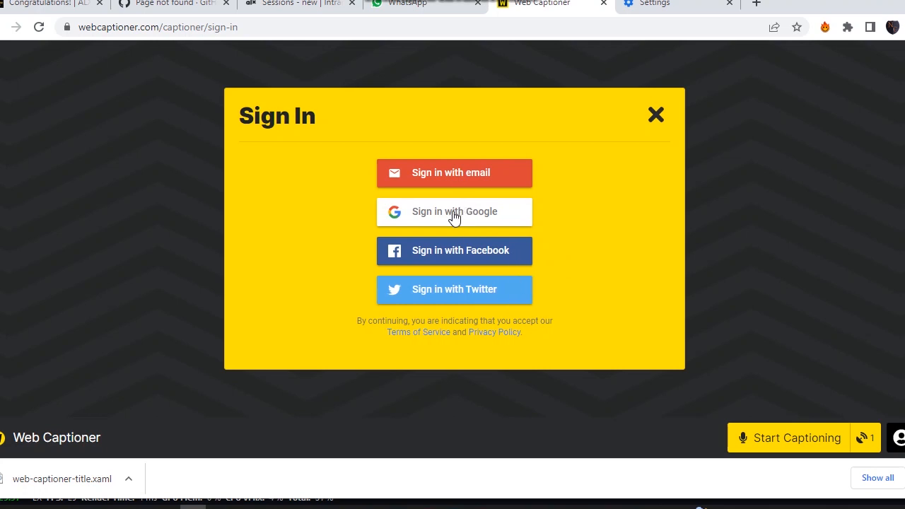
left_click(454, 212)
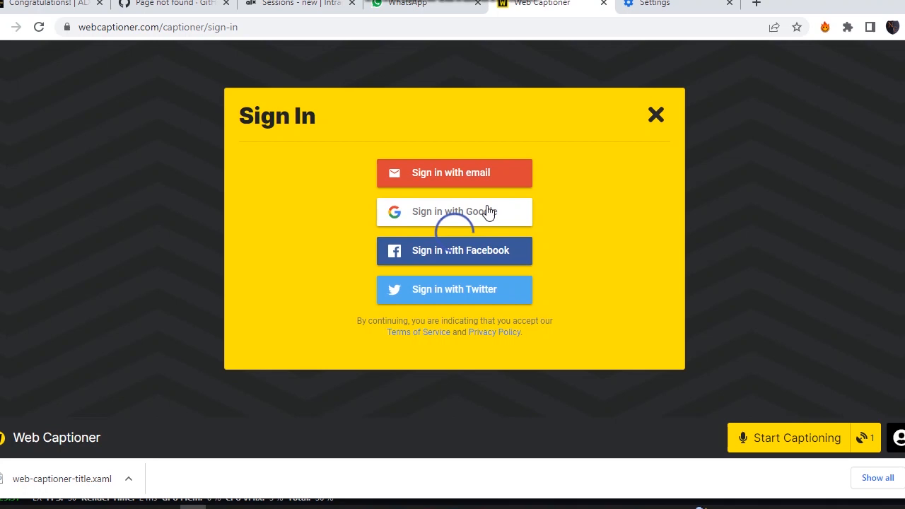
left_click(454, 211)
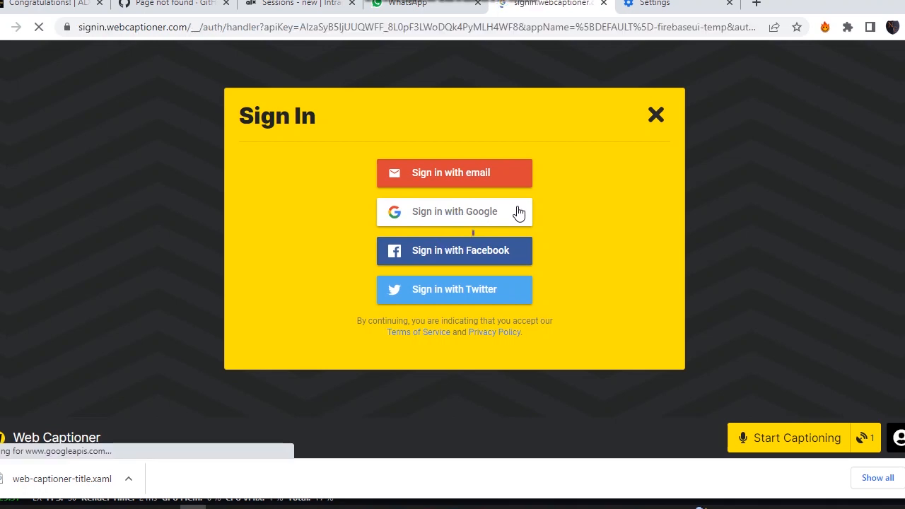
left_click(455, 211)
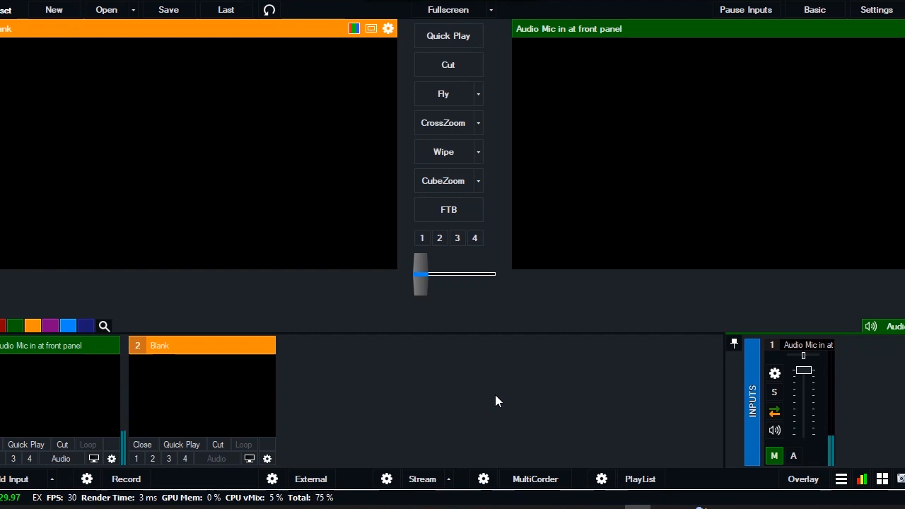
mouse_move(407, 376)
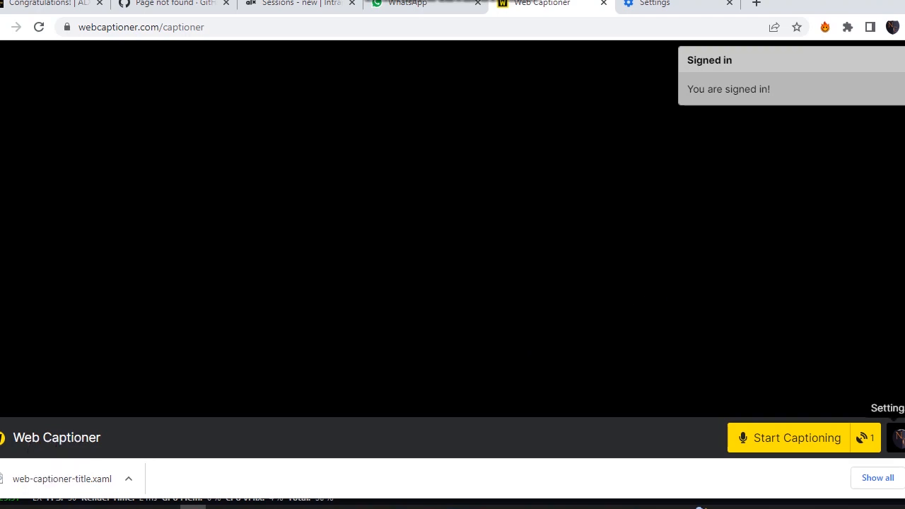
- Go to Web Captioner Settings > Channels, showing the enabled vMix channel
left_click(899, 438)
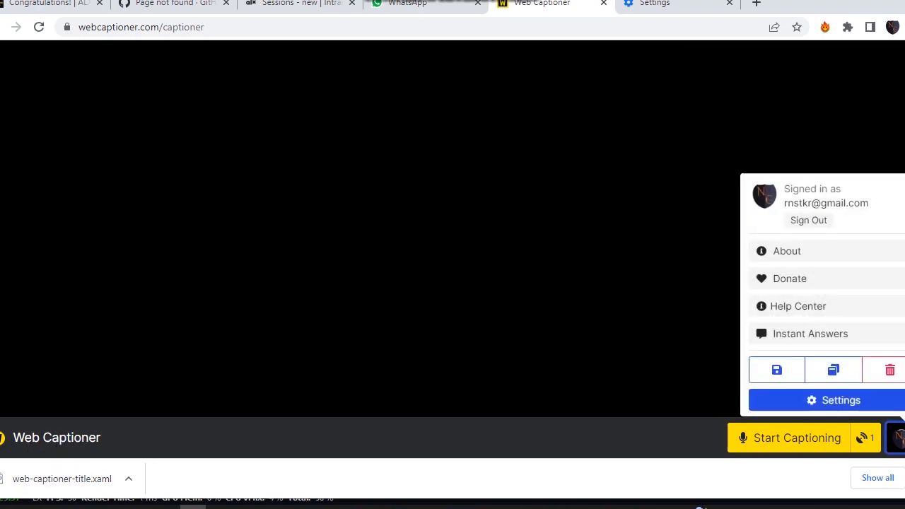
left_click(841, 400)
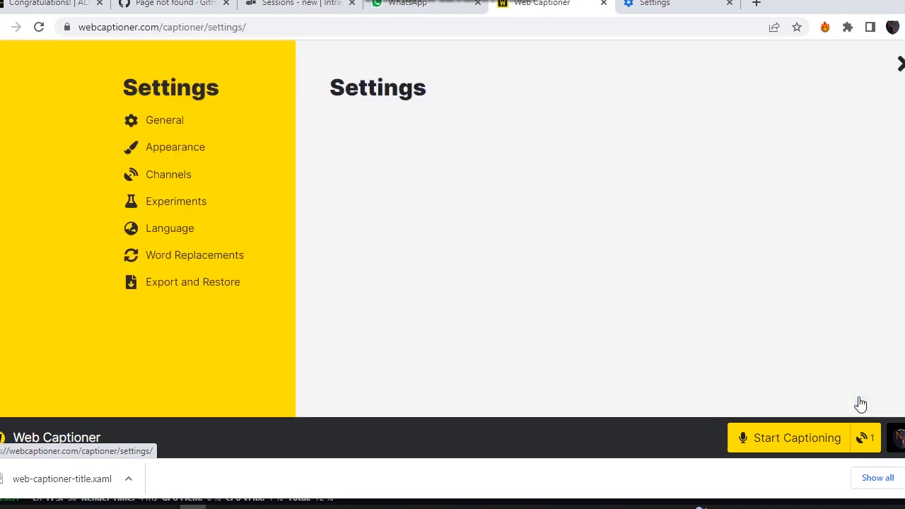
left_click(164, 120)
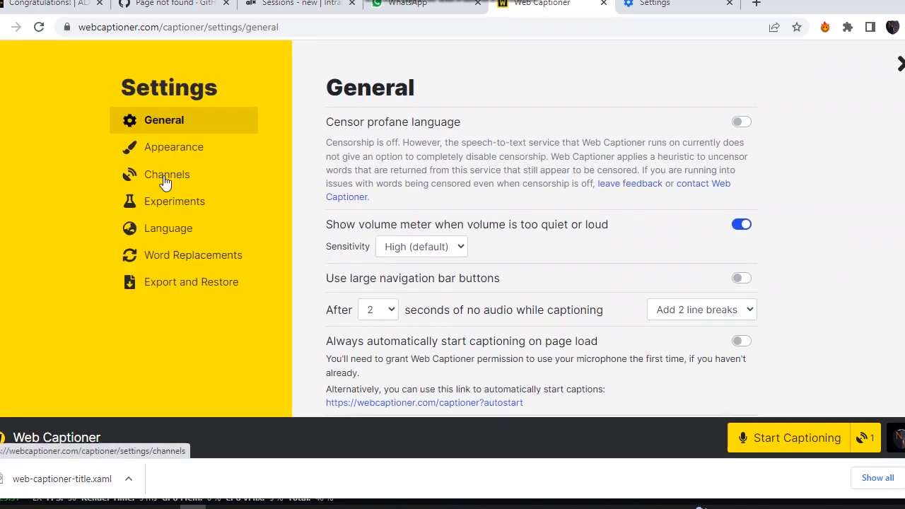
left_click(167, 174)
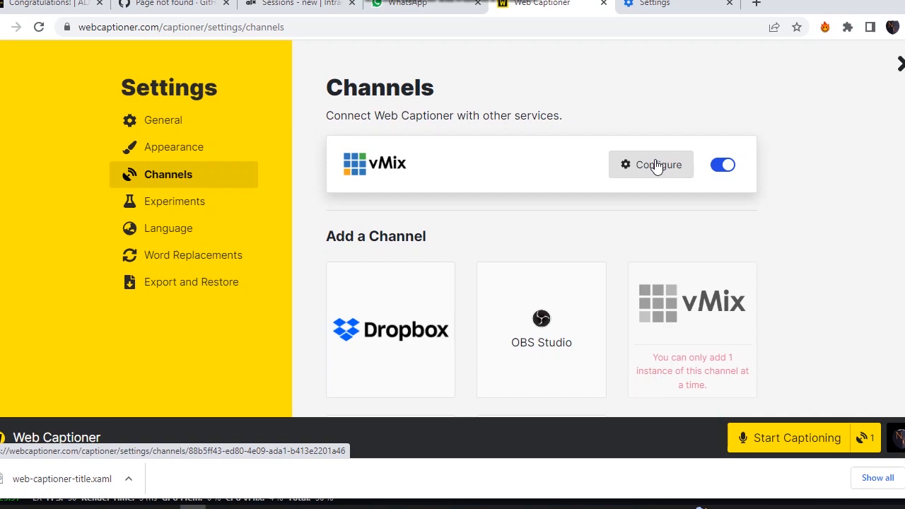
- Remove the existing vMix channel and start adding a new vMix channel
left_click(651, 165)
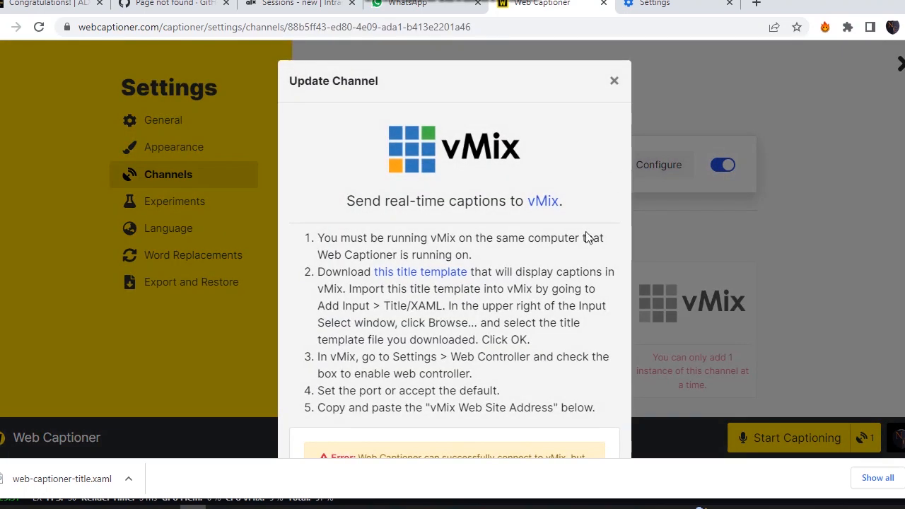
scroll("down", 3)
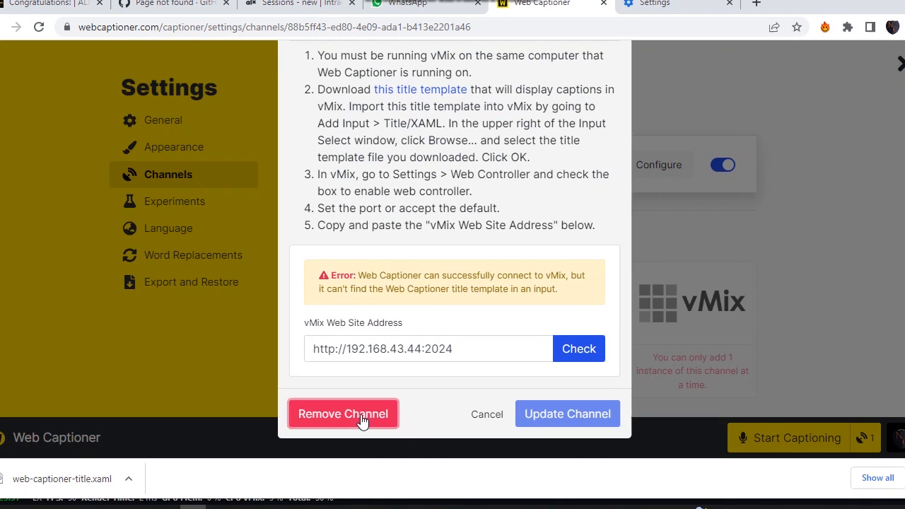
left_click(343, 414)
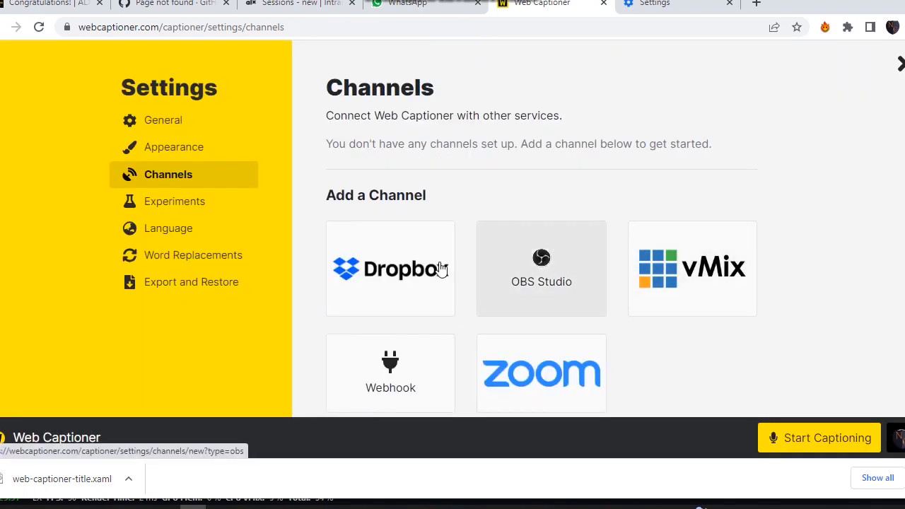
mouse_move(186, 184)
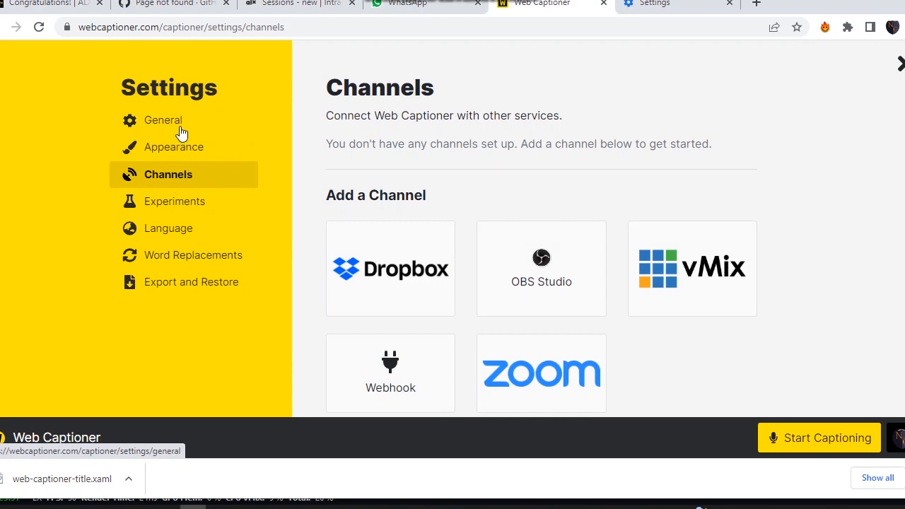
mouse_move(541, 213)
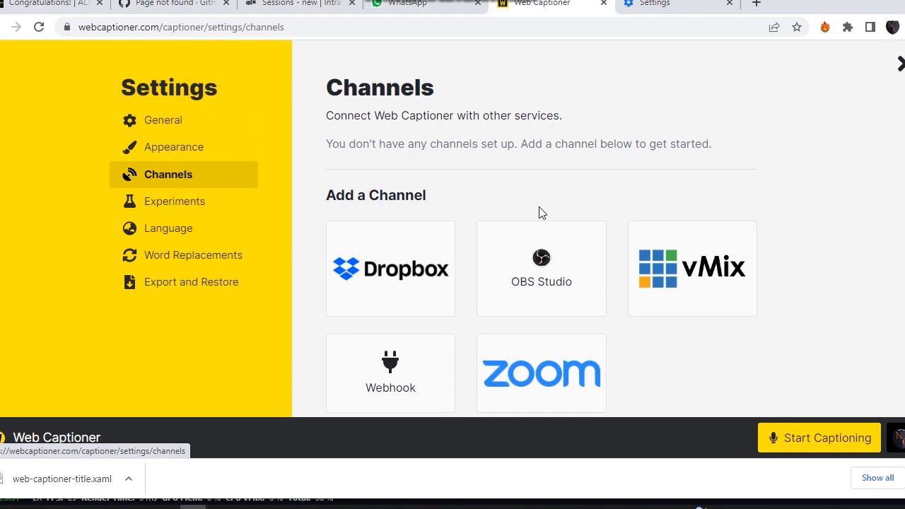
mouse_move(640, 287)
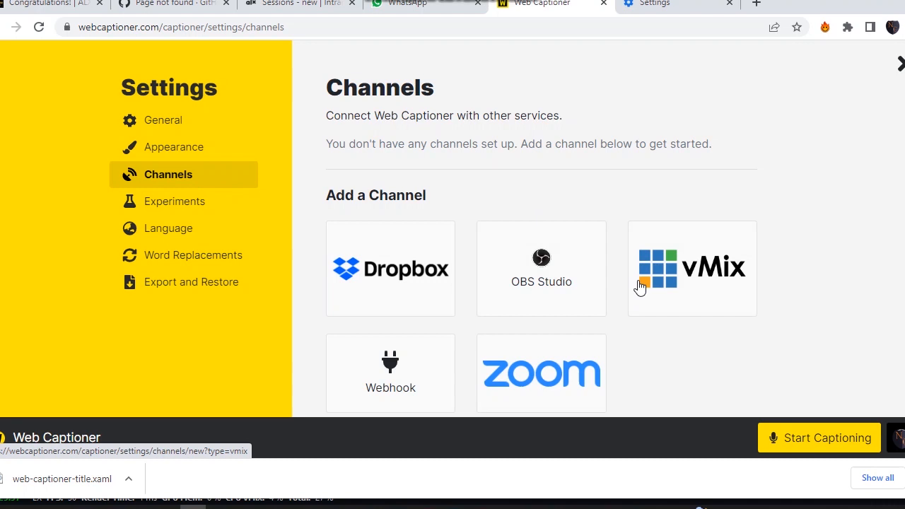
mouse_move(682, 297)
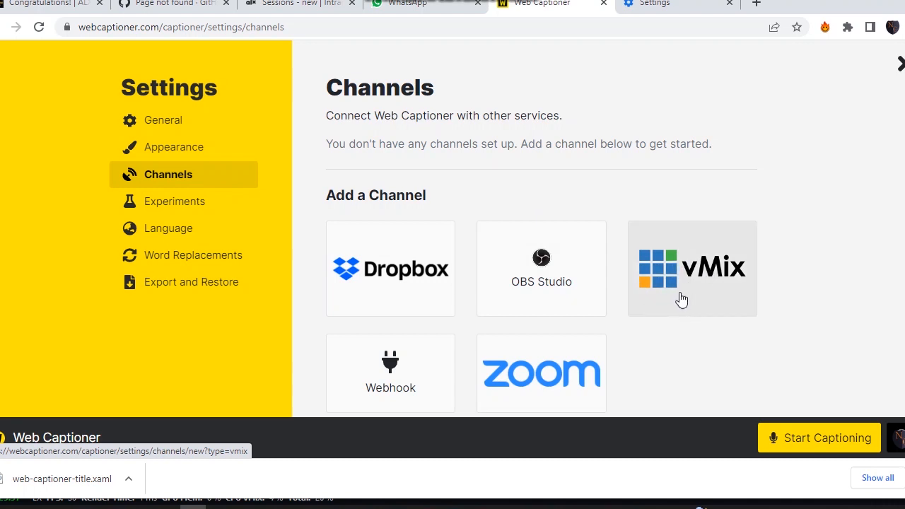
mouse_move(578, 292)
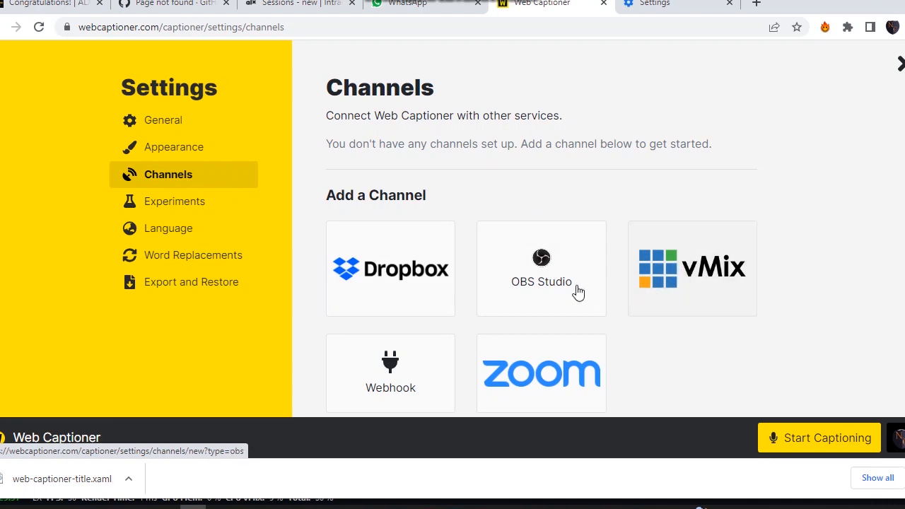
mouse_move(676, 276)
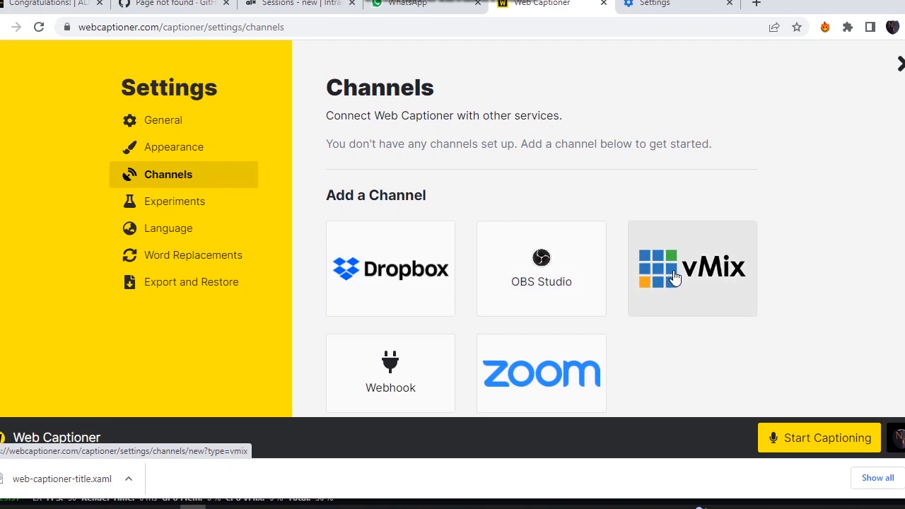
left_click(691, 268)
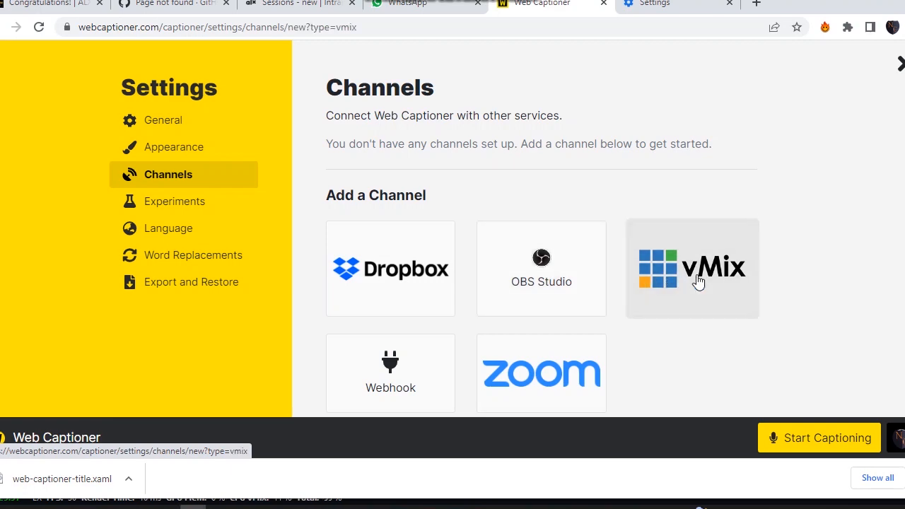
left_click(692, 267)
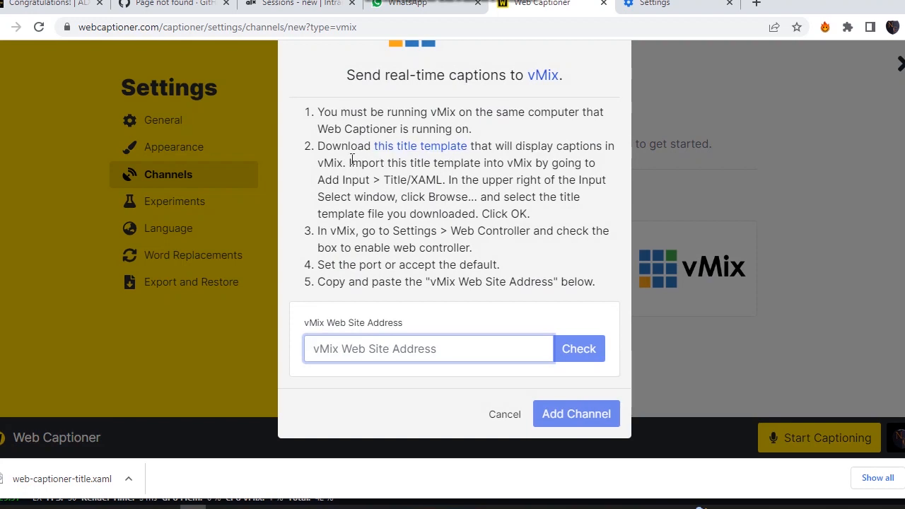
mouse_move(420, 145)
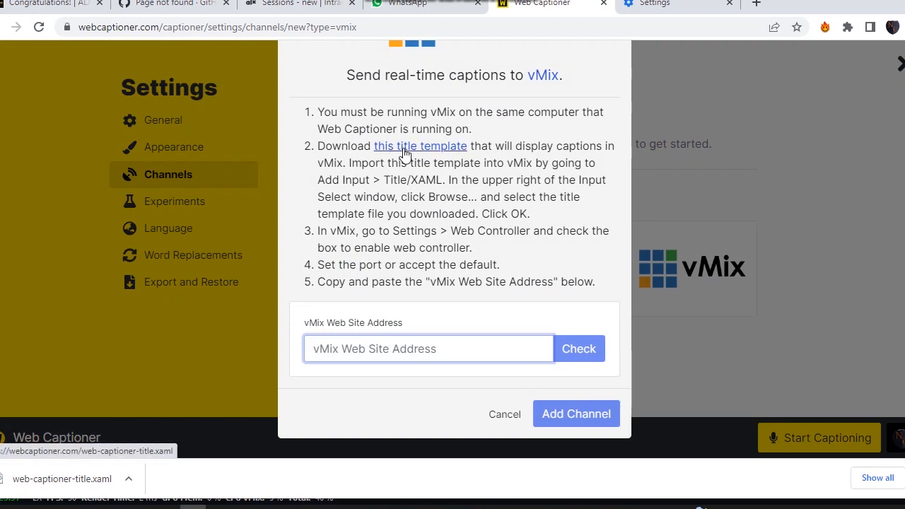
mouse_move(492, 147)
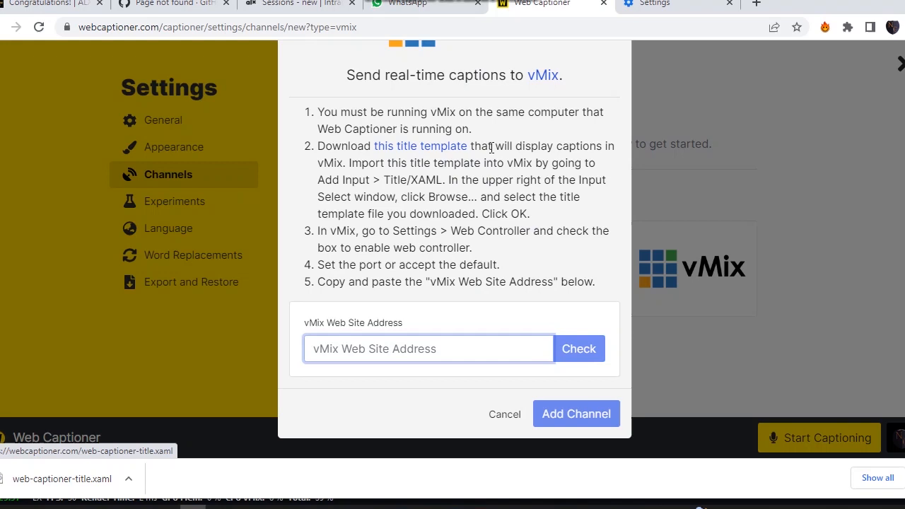
mouse_move(467, 148)
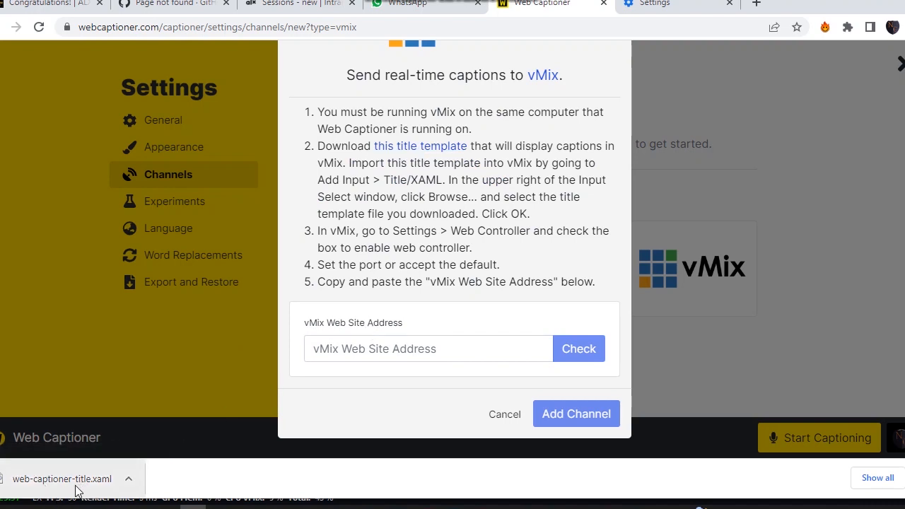
mouse_move(77, 488)
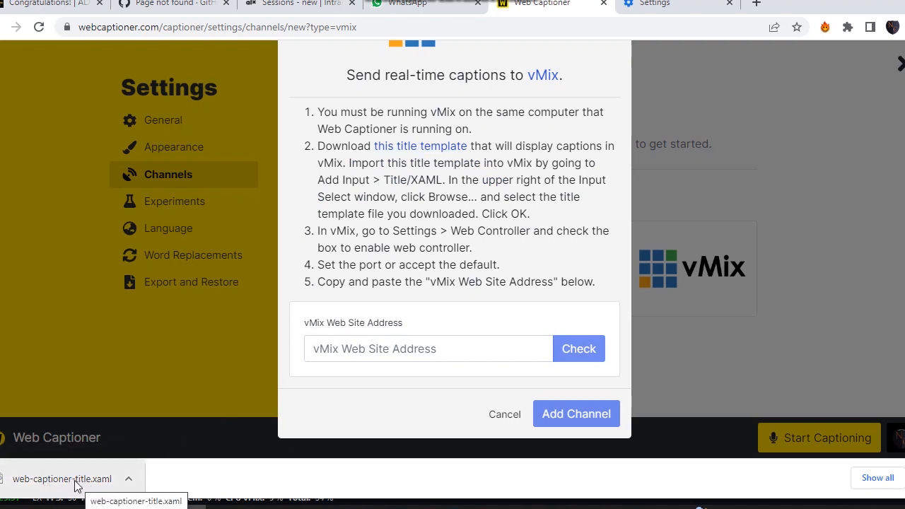
mouse_move(113, 487)
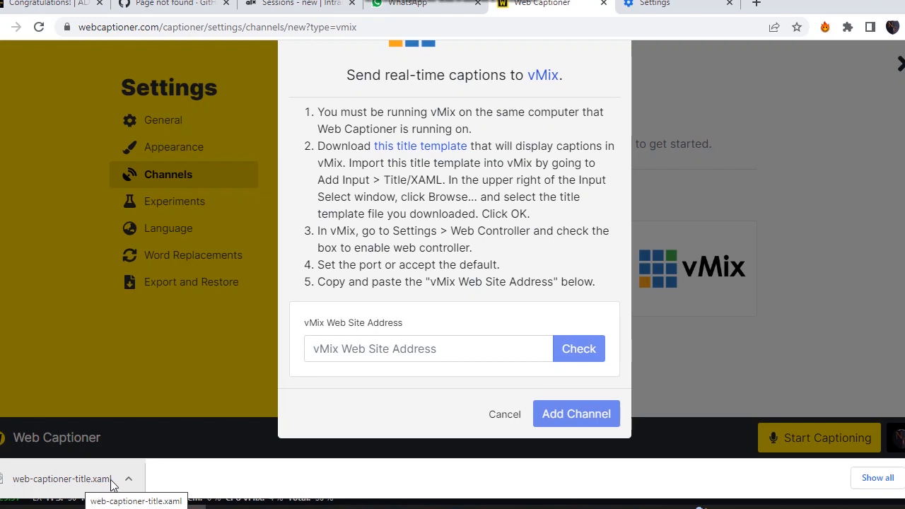
mouse_move(145, 465)
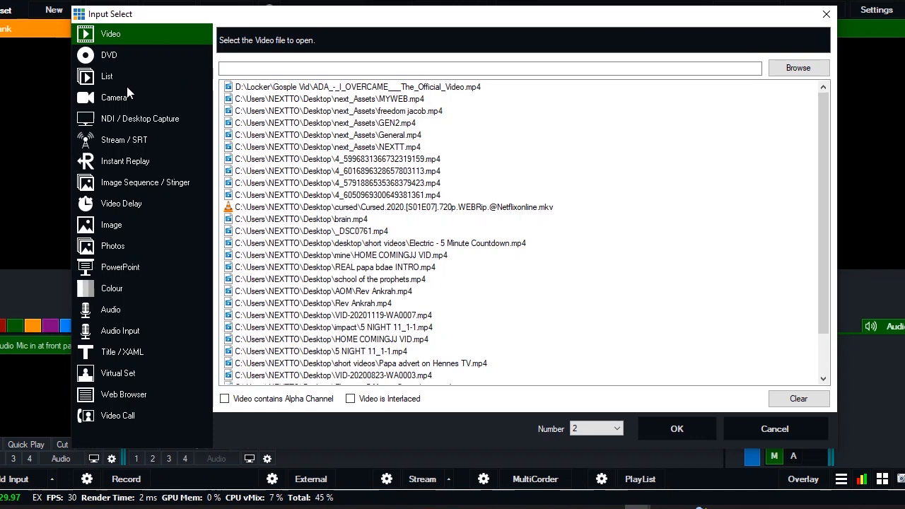
- Load web-captioner-title from Downloads as a Title/XAML input, becoming input 2
left_click(123, 351)
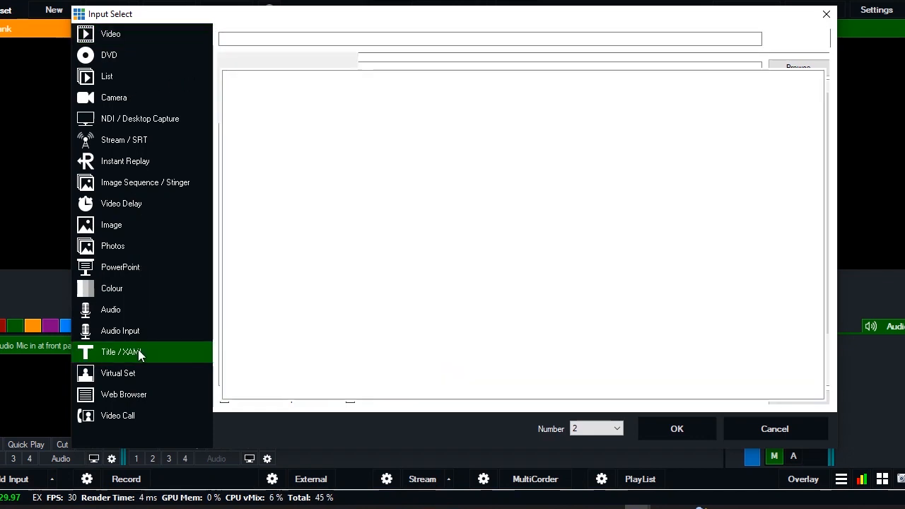
left_click(121, 352)
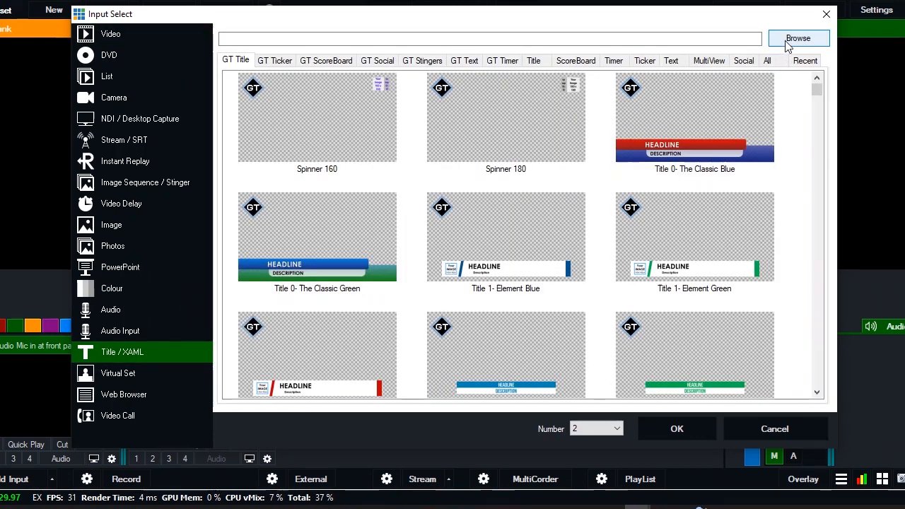
left_click(799, 38)
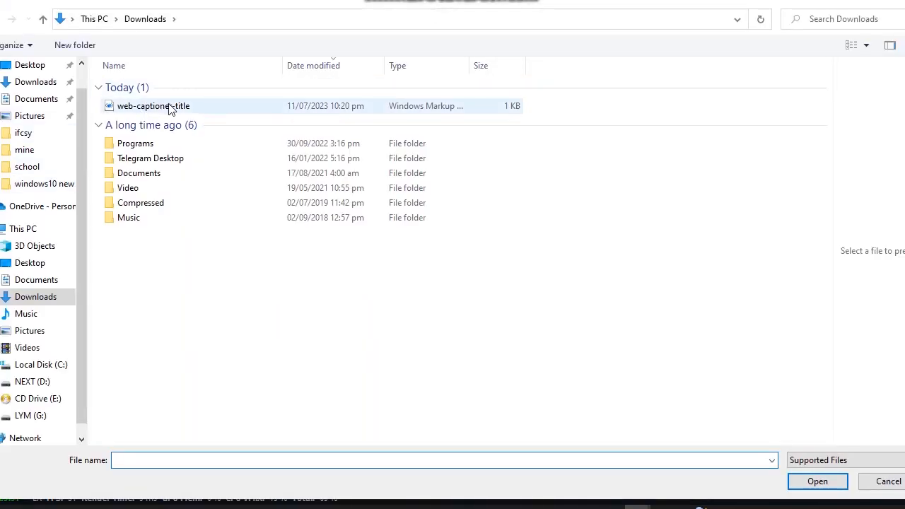
left_click(153, 106)
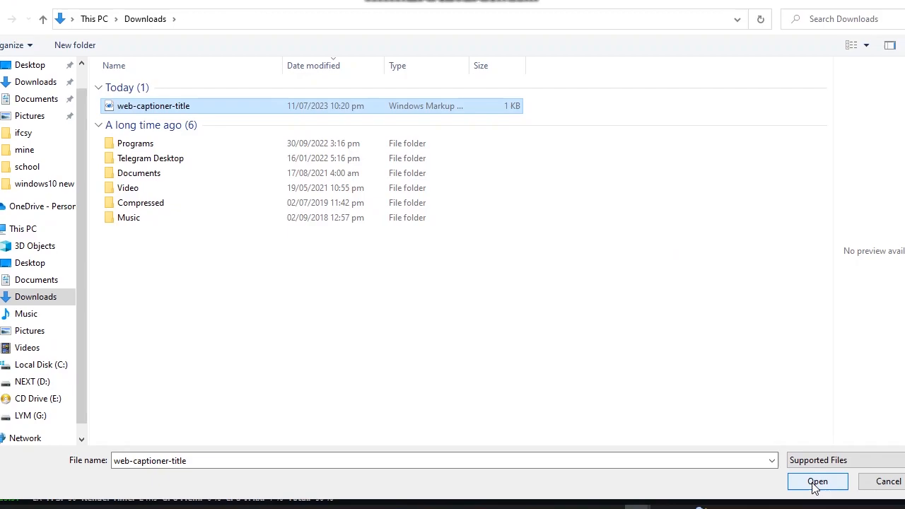
left_click(818, 482)
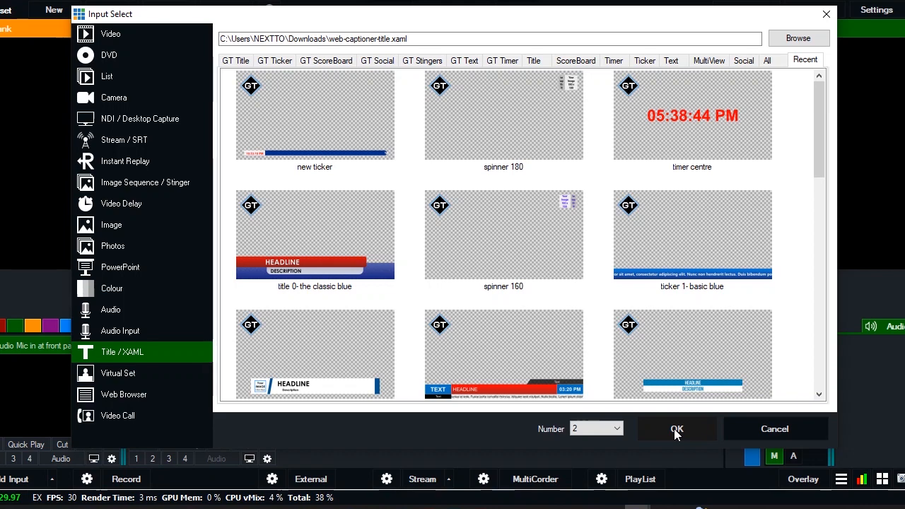
left_click(676, 428)
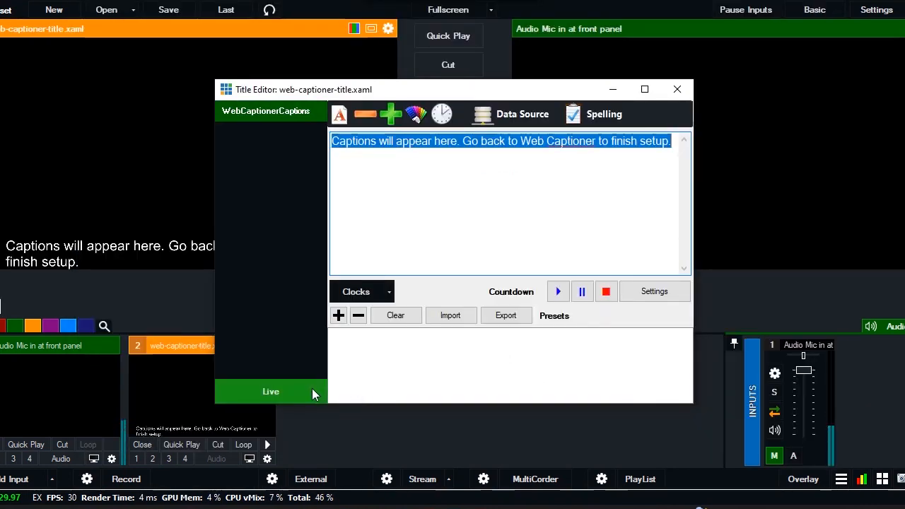
mouse_move(314, 387)
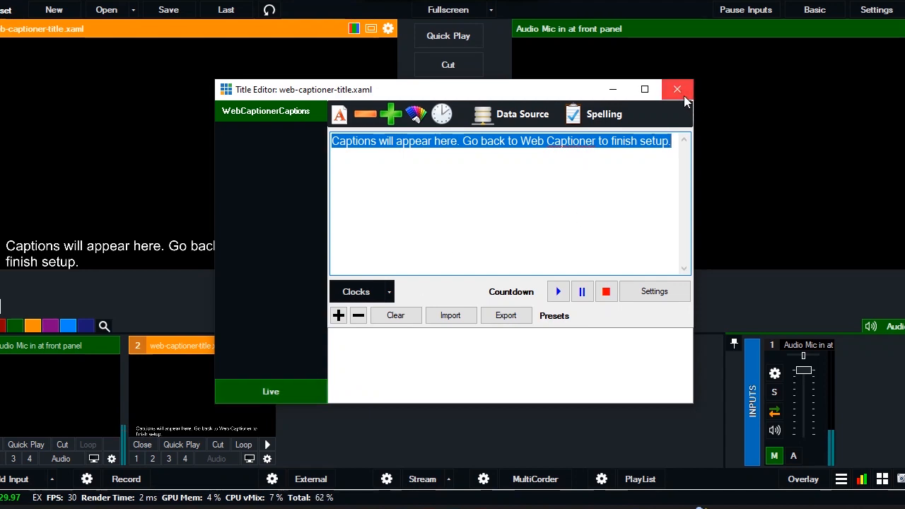
- Close the Title Editor so the caption input previews its placeholder text
left_click(677, 89)
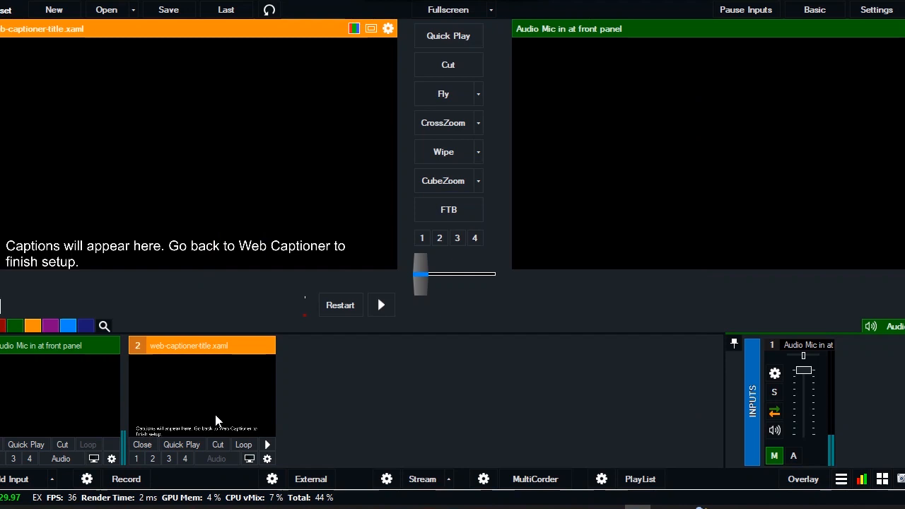
mouse_move(179, 378)
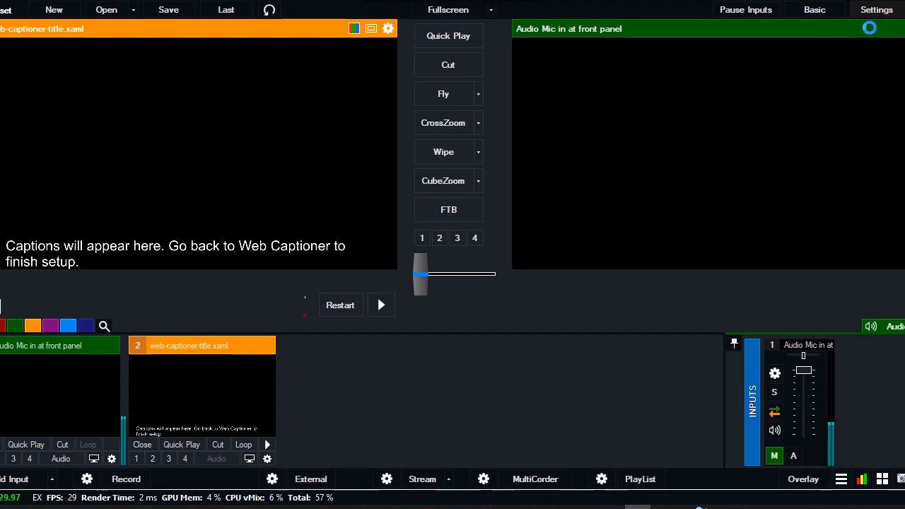
- Open vMix Web Controller settings (enabled, port 2024) and select the Web Site Address
left_click(876, 9)
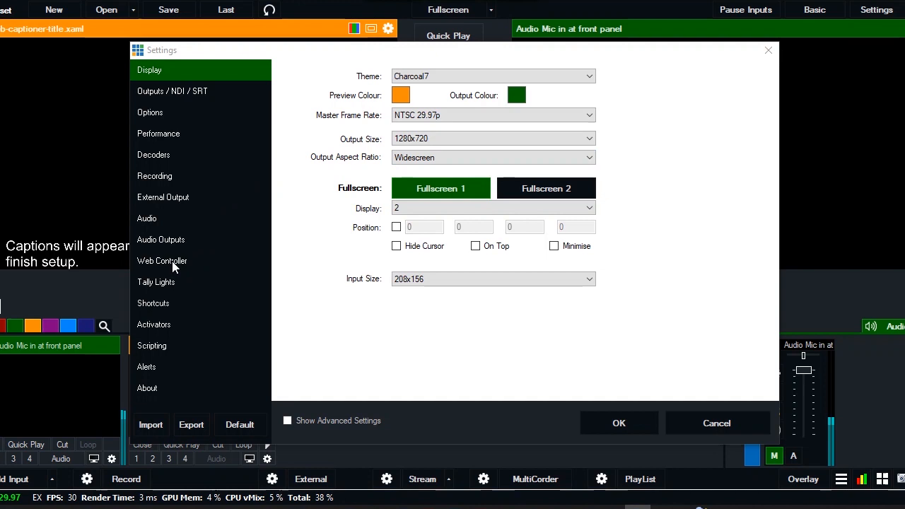
left_click(162, 261)
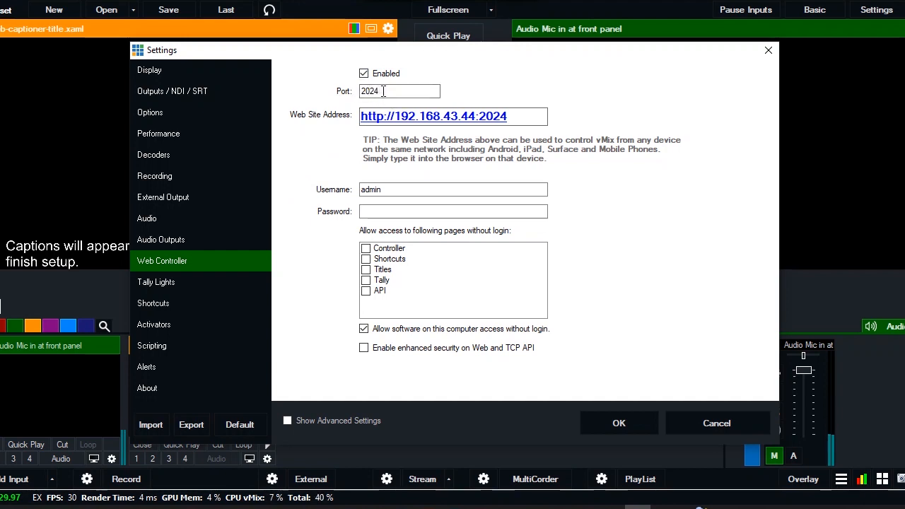
mouse_move(434, 107)
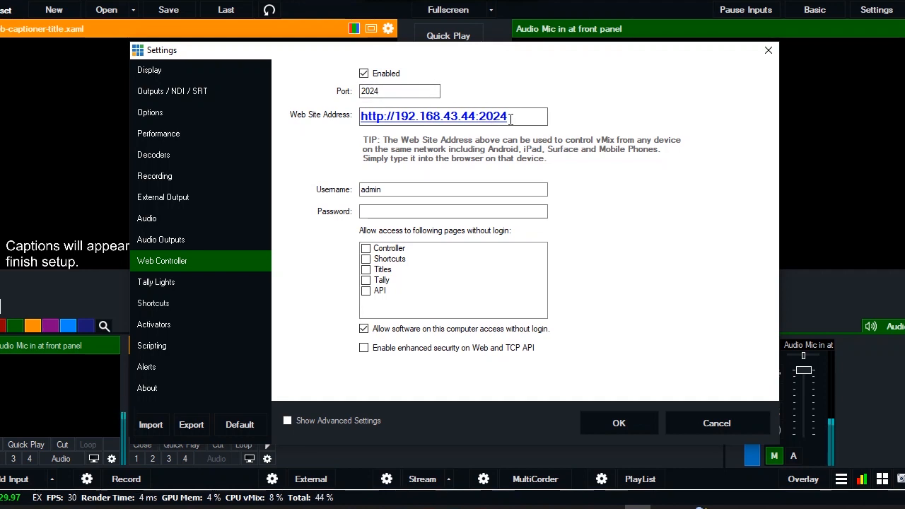
triple_click(453, 116)
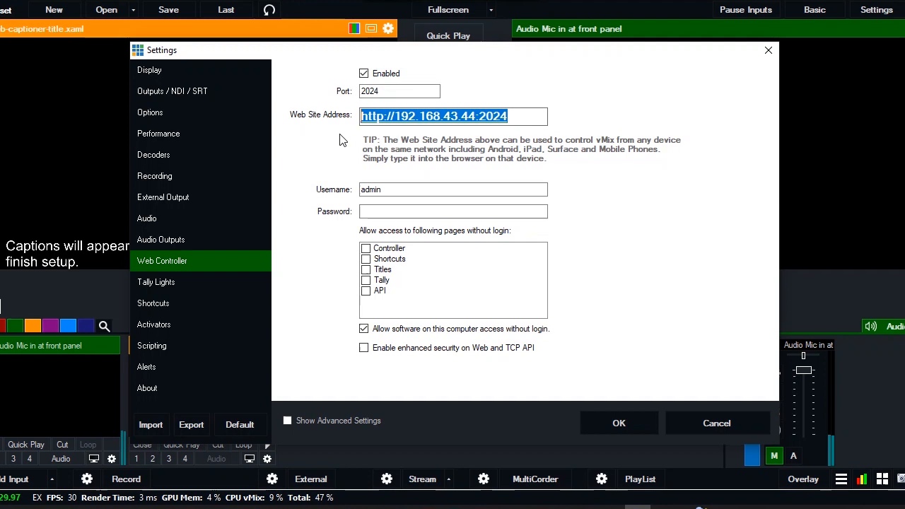
mouse_move(322, 256)
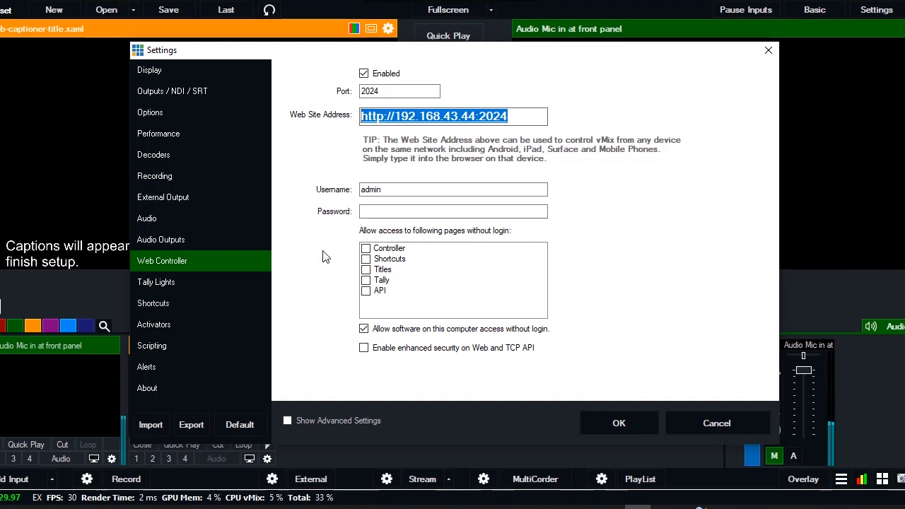
mouse_move(419, 298)
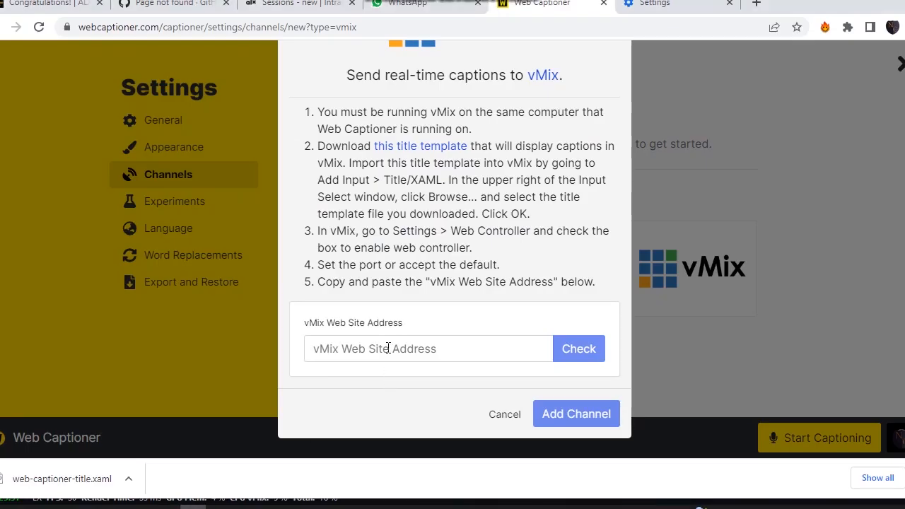
type("http://192.168.43.44:2024")
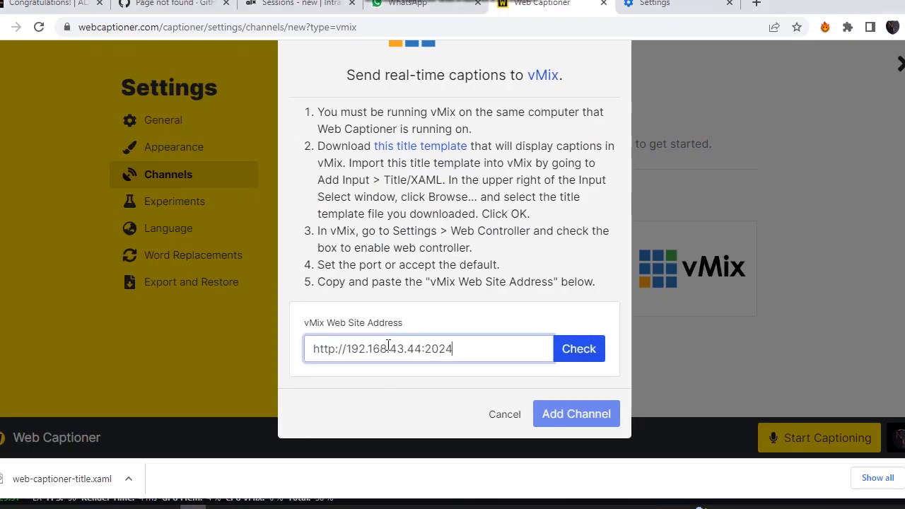
left_click(579, 348)
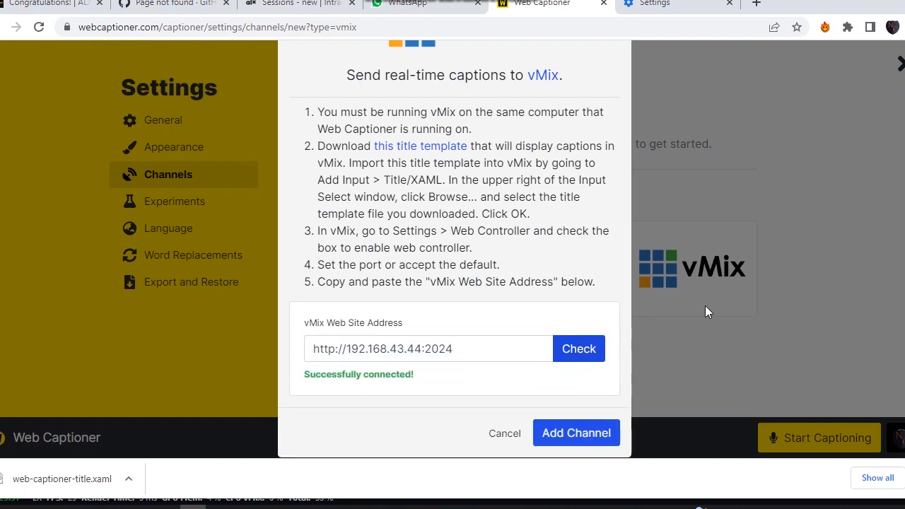
mouse_move(403, 393)
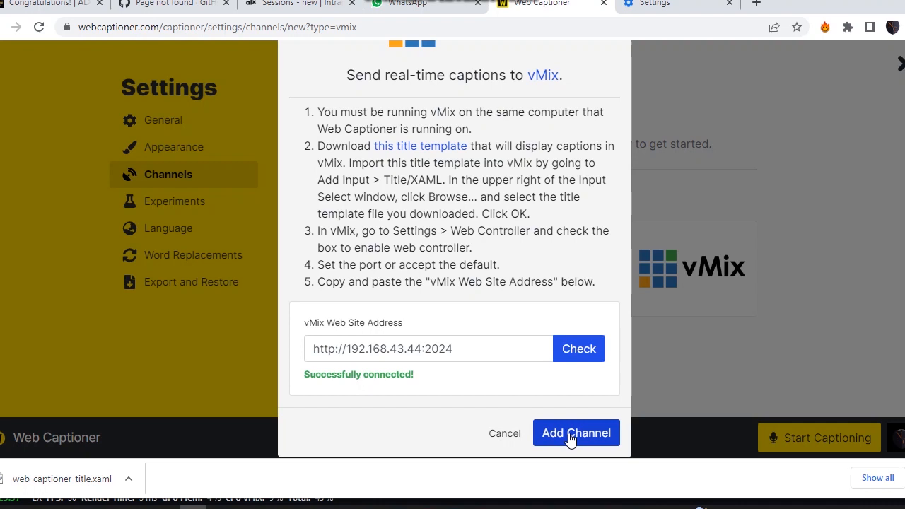
left_click(577, 433)
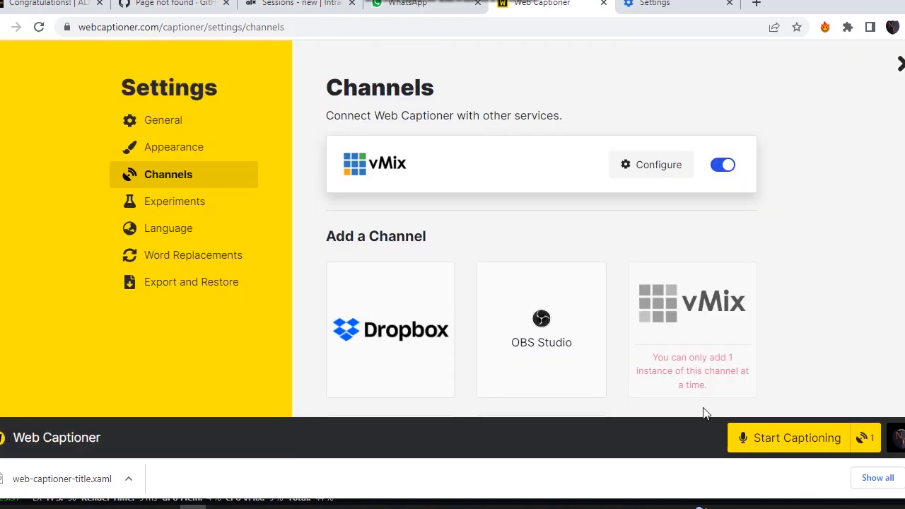
mouse_move(773, 365)
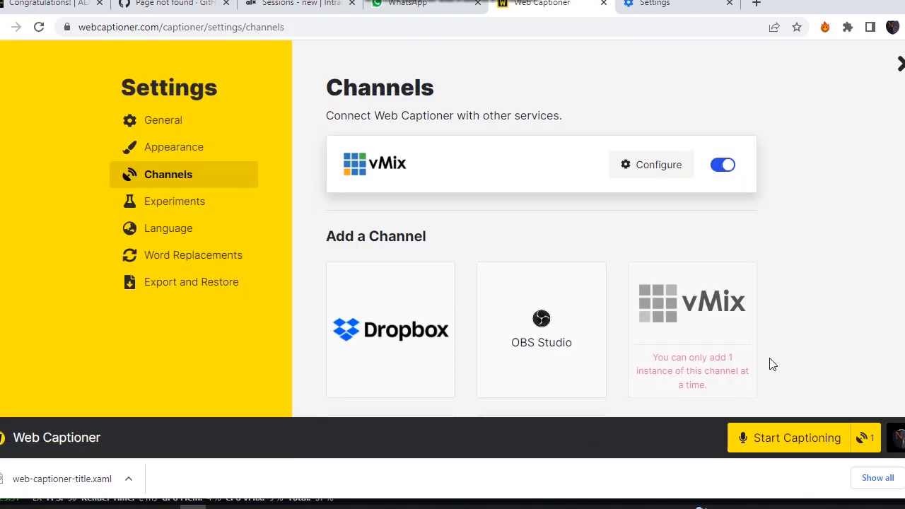
mouse_move(792, 460)
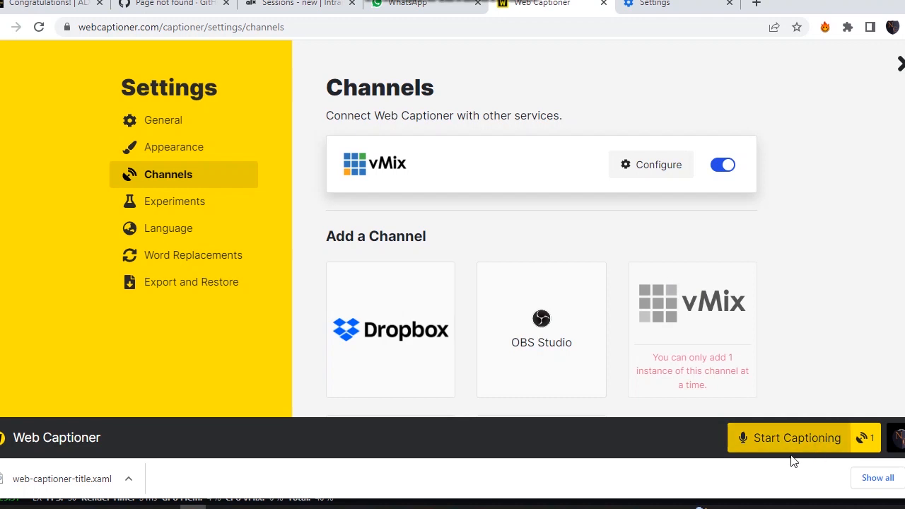
left_click(797, 437)
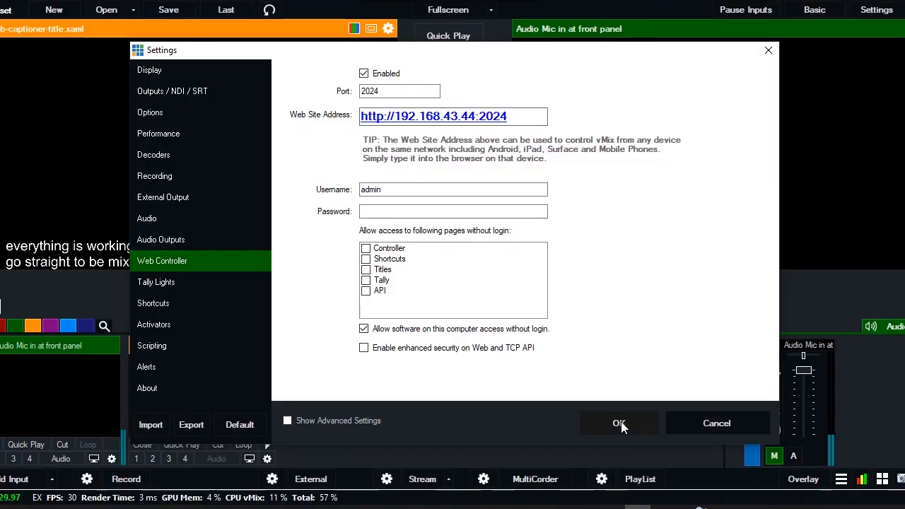
- Apply and close the vMix Settings dialog
left_click(618, 423)
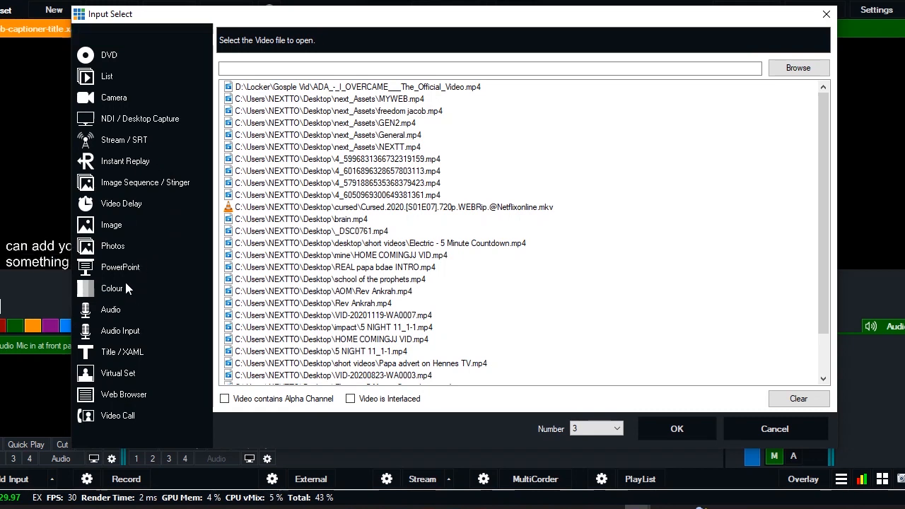
- Add a solid red Colour input to vMix as input 3
left_click(111, 288)
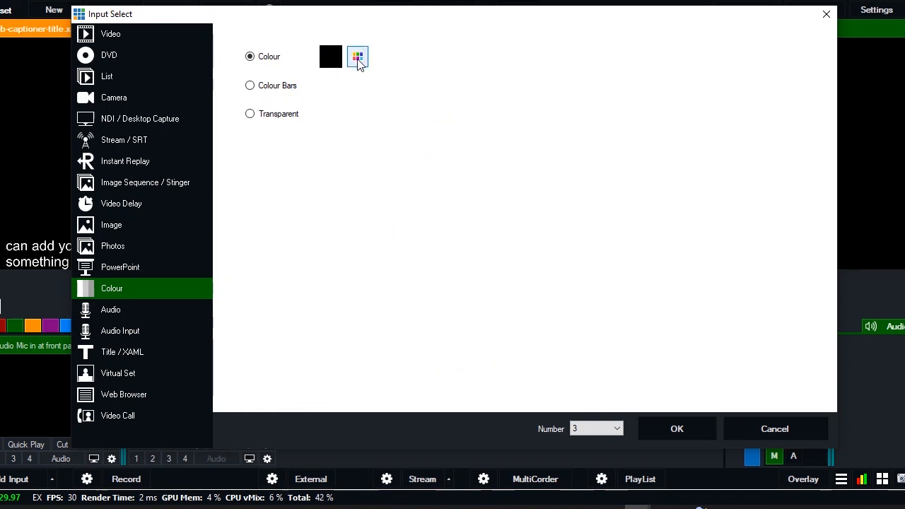
left_click(357, 57)
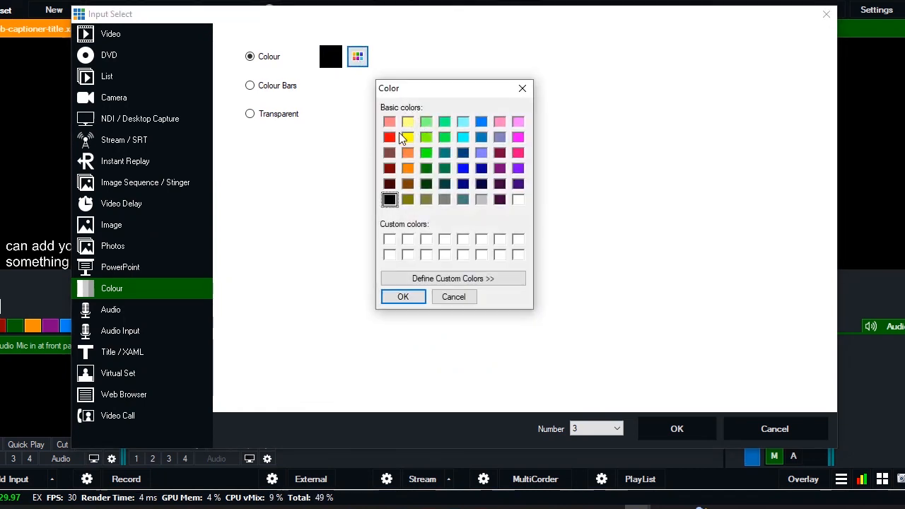
left_click(390, 137)
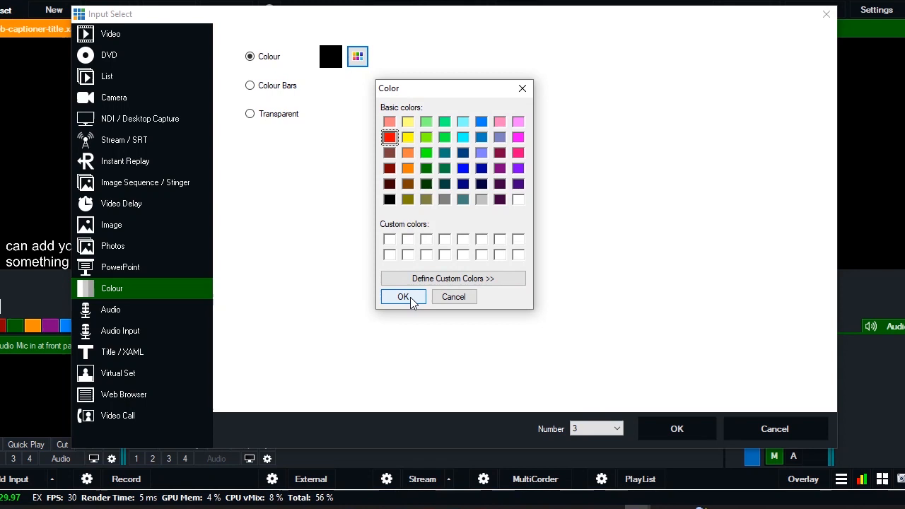
left_click(403, 296)
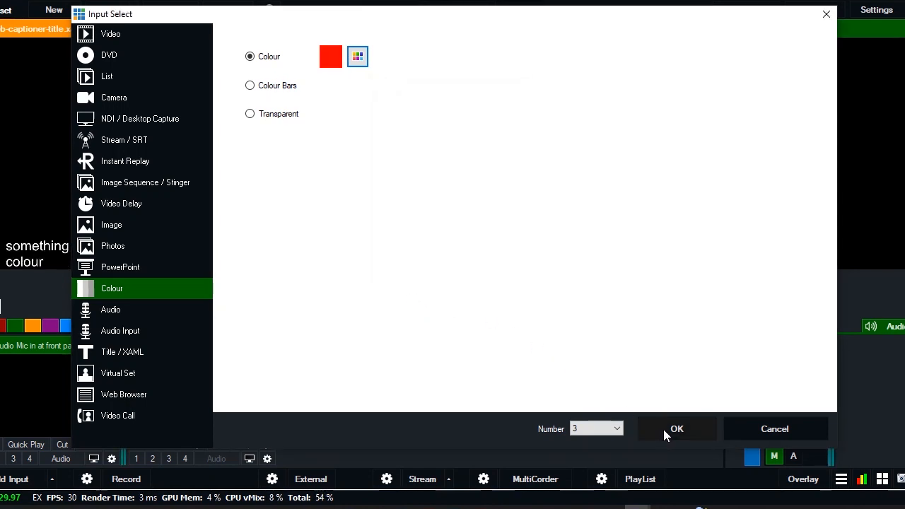
left_click(676, 429)
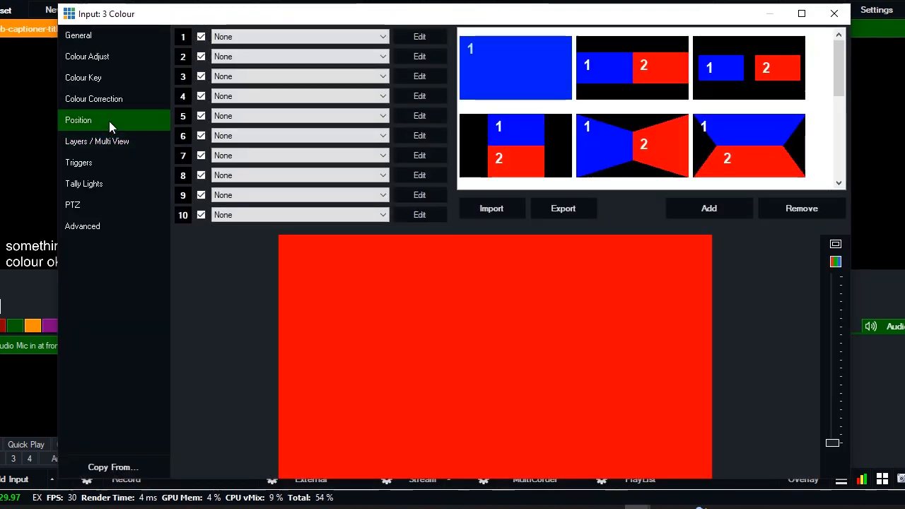
- Crop the red colour input's Crop Y1 to 579, leaving a thin bottom strip
left_click(78, 120)
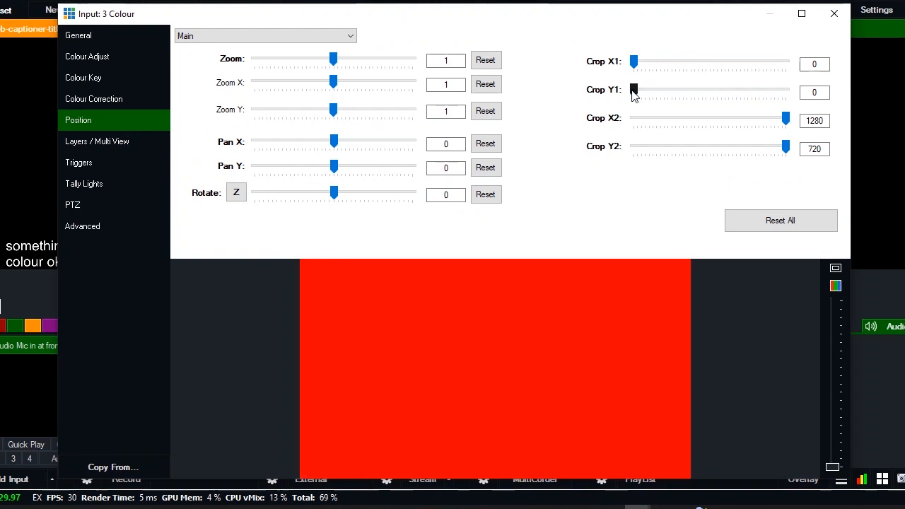
left_click_drag(634, 89, 739, 89)
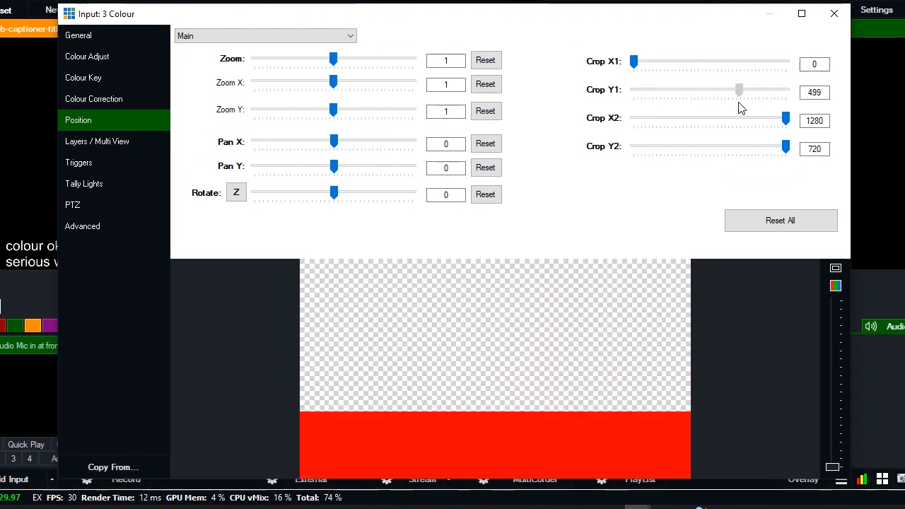
left_click_drag(739, 89, 746, 90)
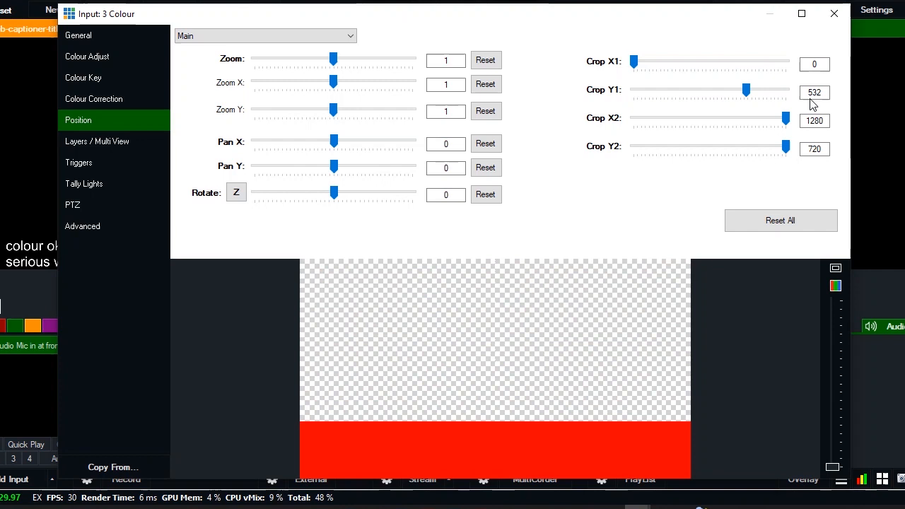
left_click(834, 13)
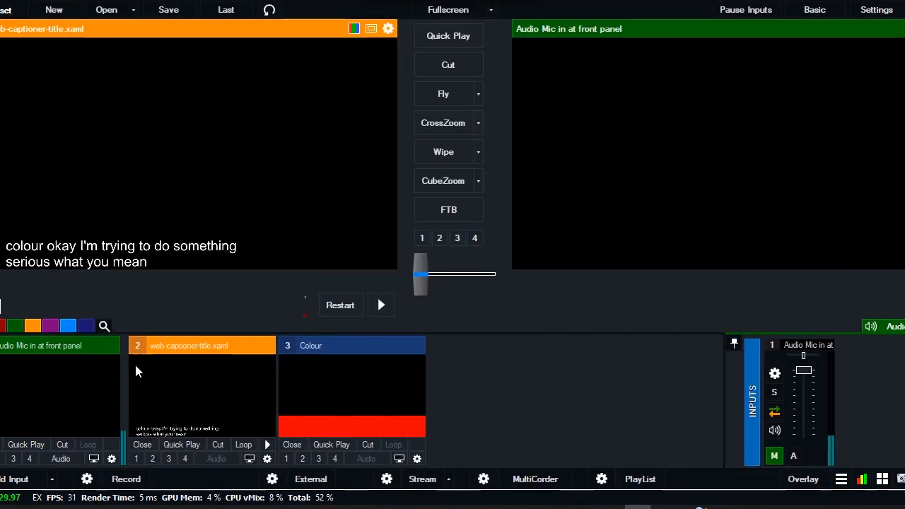
mouse_move(274, 441)
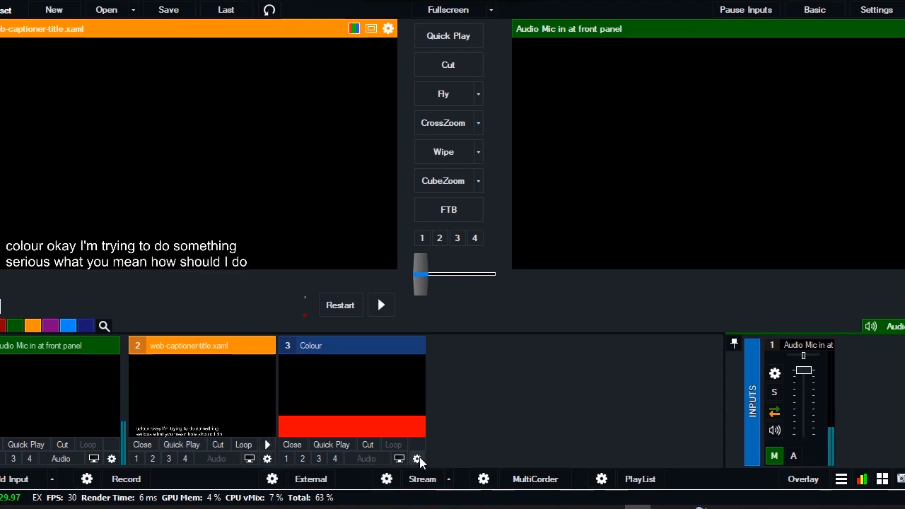
left_click(417, 459)
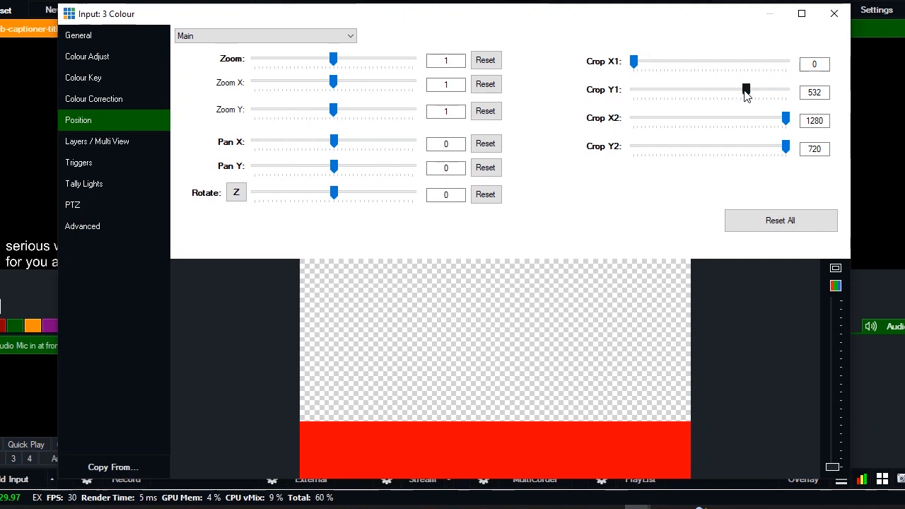
left_click_drag(746, 90, 755, 89)
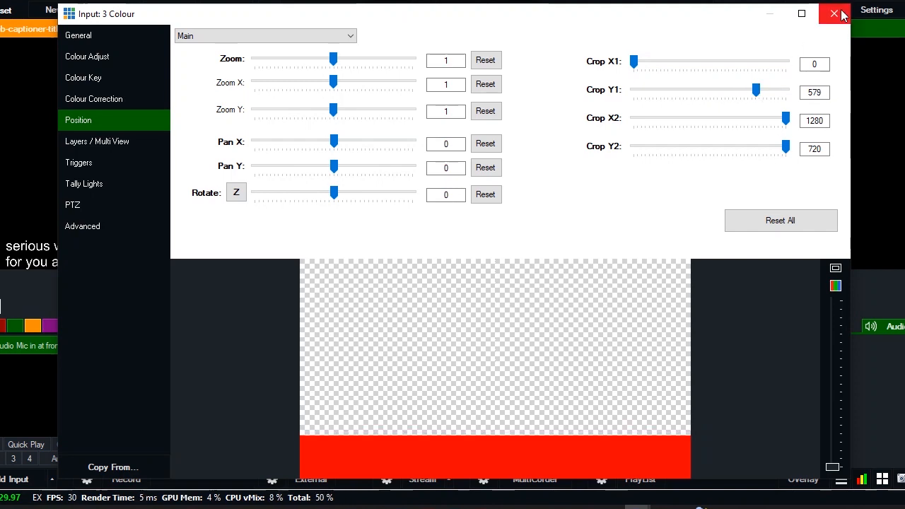
left_click(833, 13)
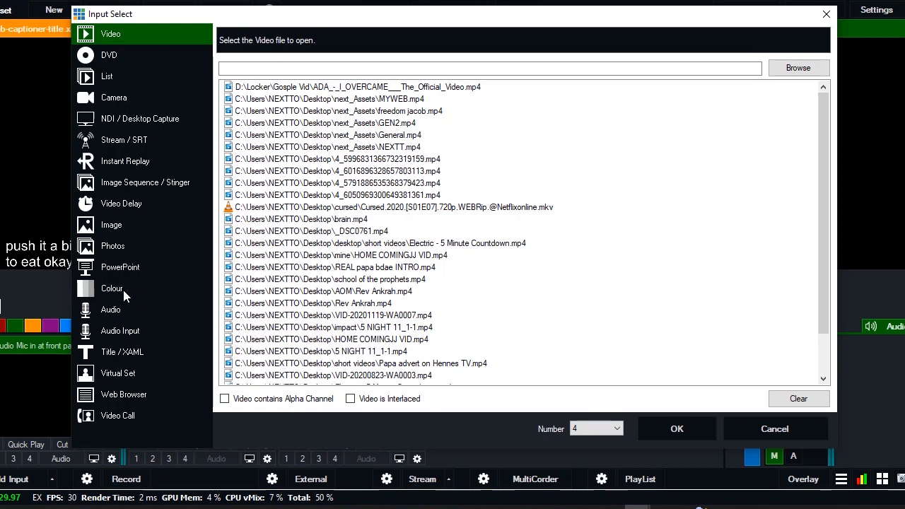
- Add a new transparent Colour input
left_click(111, 288)
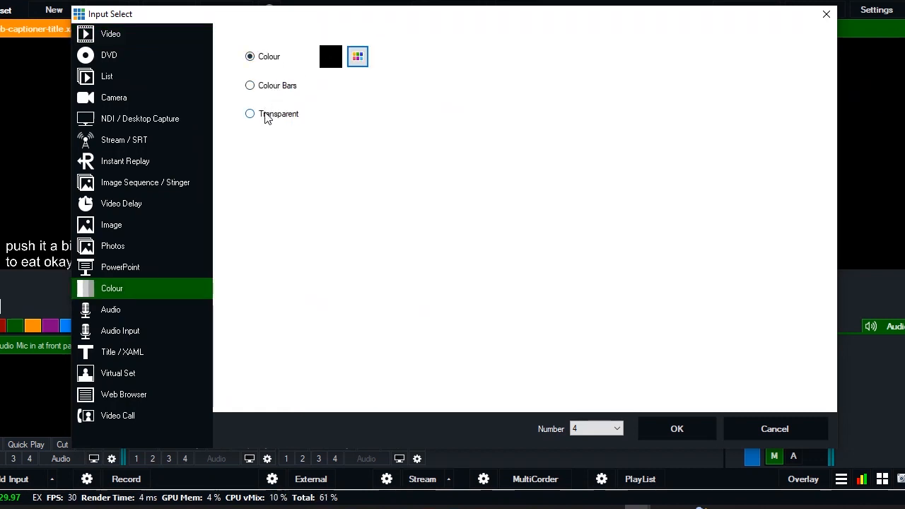
left_click(249, 114)
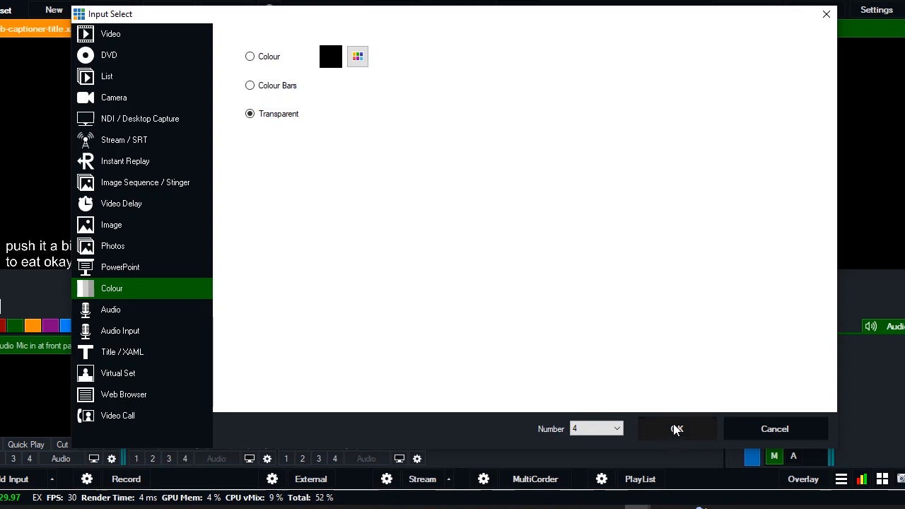
left_click(677, 428)
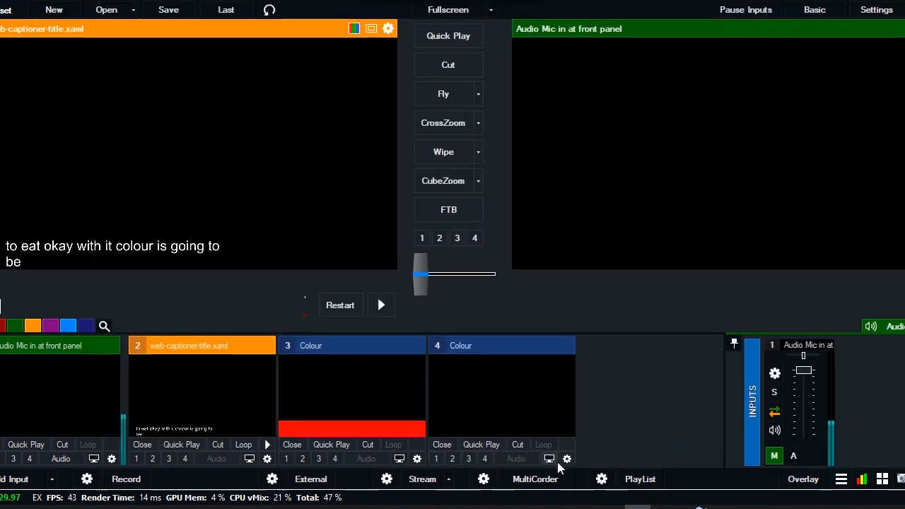
- Set input 4's Multi View layer 1 to 3 Colour, layer 2 to web-captioner-title.xaml
left_click(566, 459)
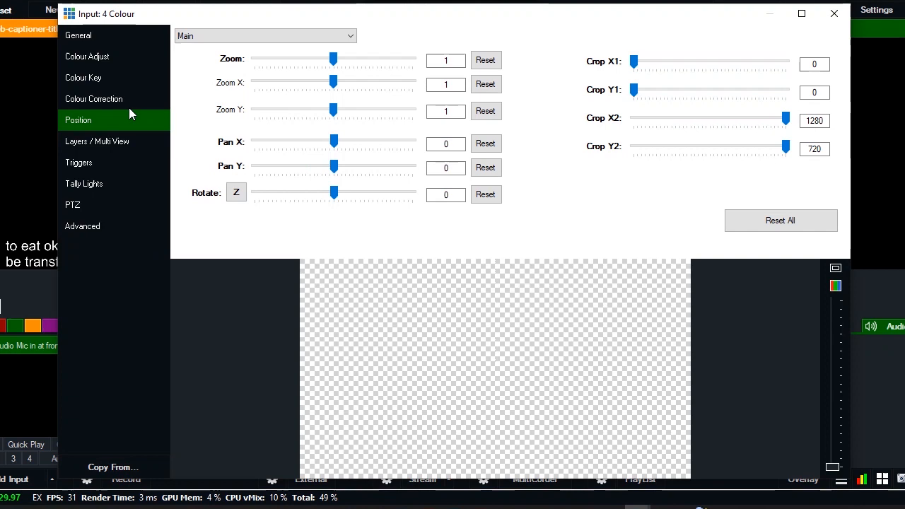
left_click(97, 141)
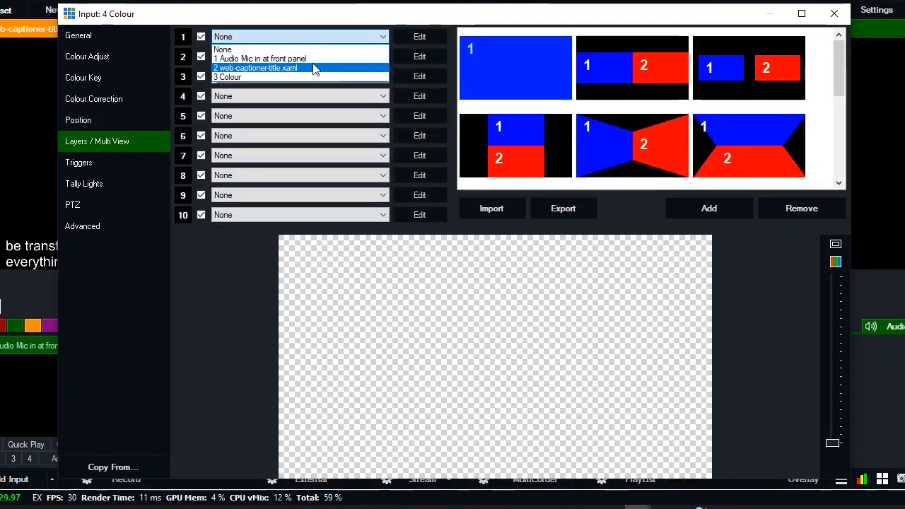
mouse_move(298, 77)
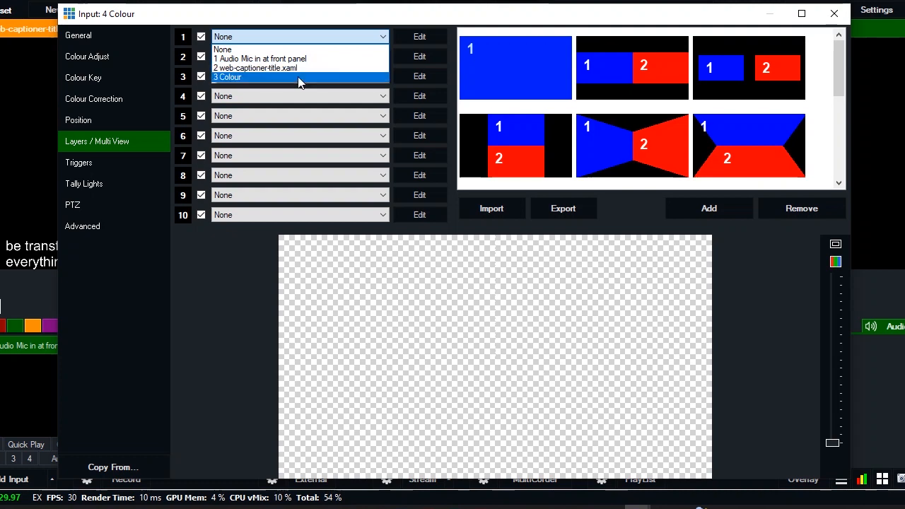
left_click(227, 77)
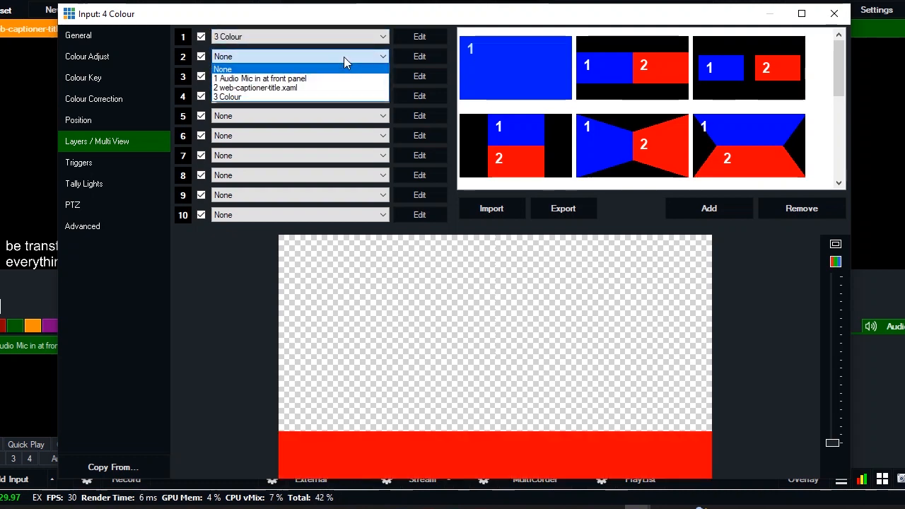
mouse_move(308, 88)
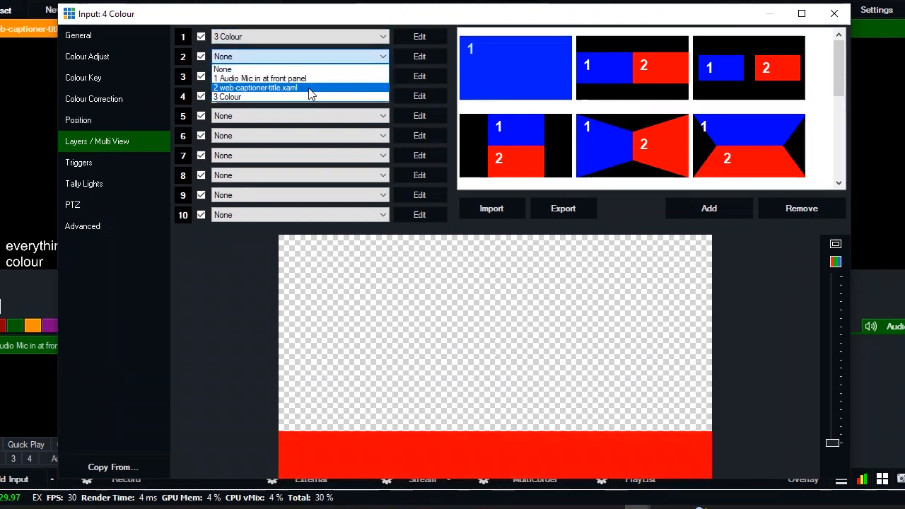
left_click(256, 87)
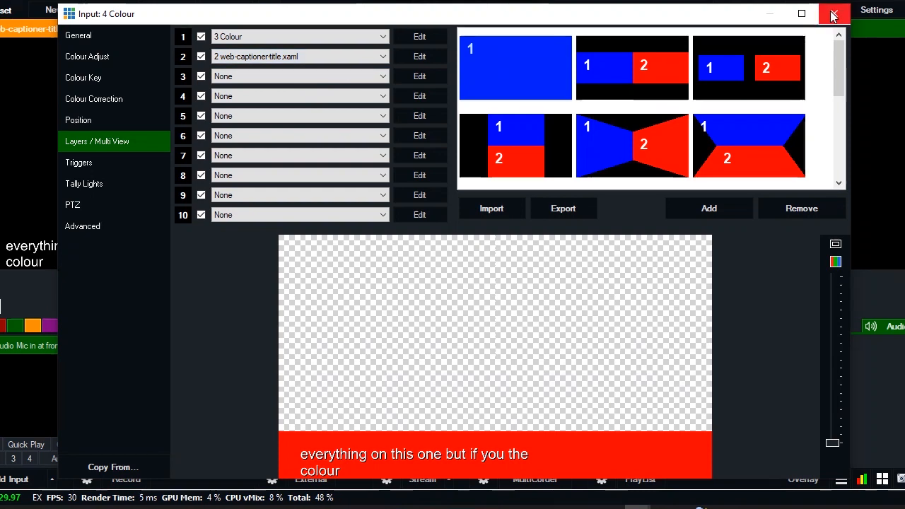
left_click(833, 13)
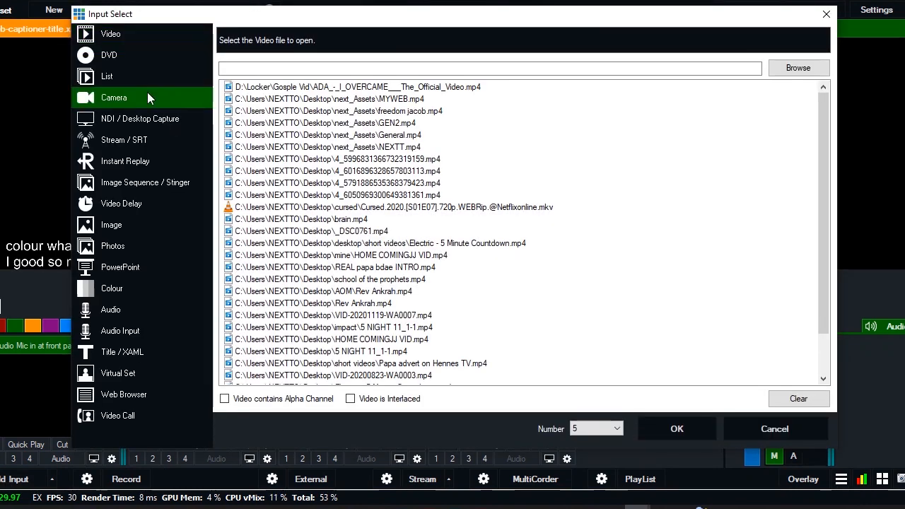
- Add the HP TrueVision HD camera as input 2 and load it into Preview
left_click(113, 97)
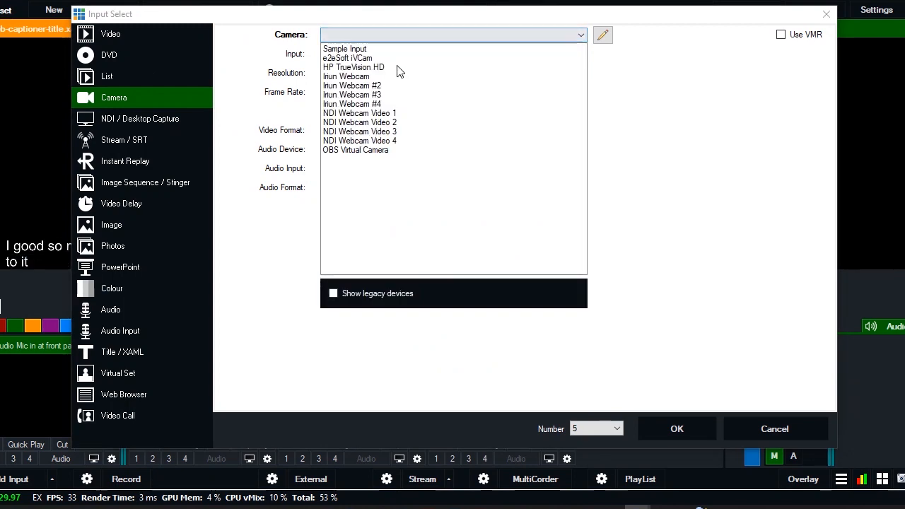
mouse_move(369, 74)
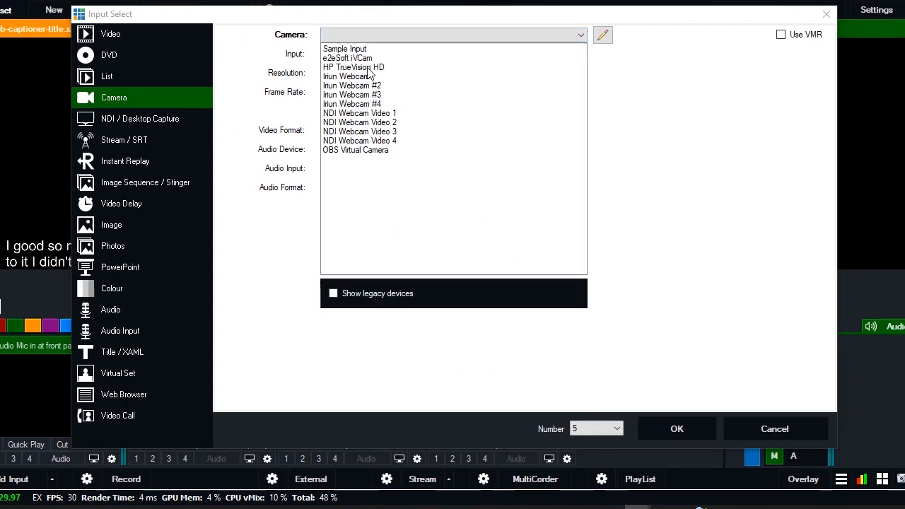
left_click(354, 67)
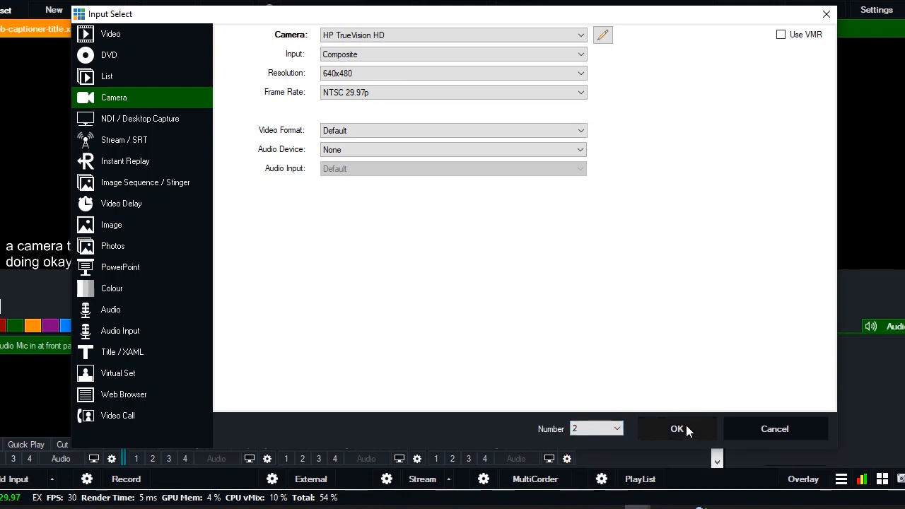
left_click(676, 428)
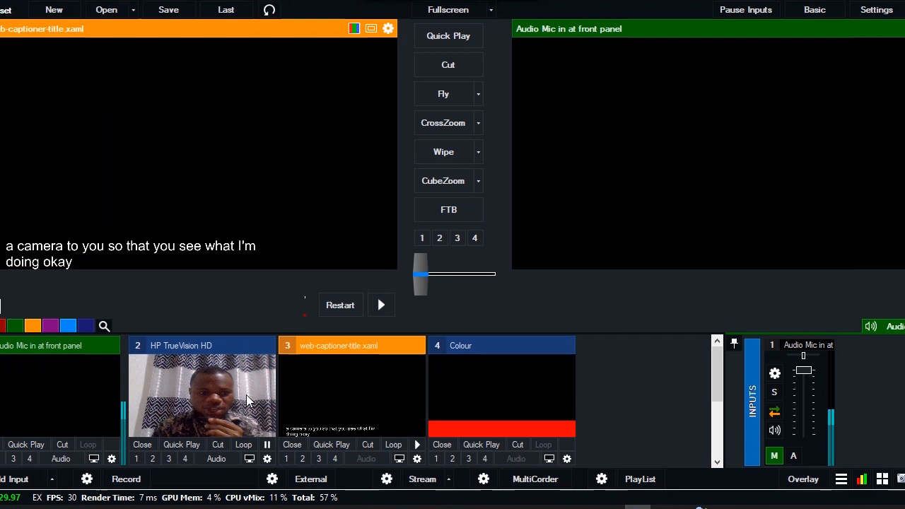
left_click(202, 396)
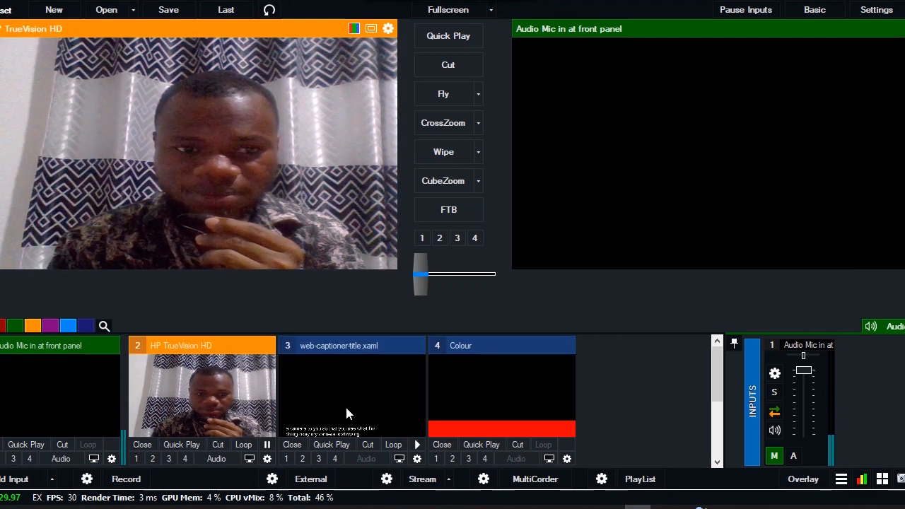
- Set the HP TrueVision HD input's Multi View layer 1 to 5 Colour
left_click(351, 345)
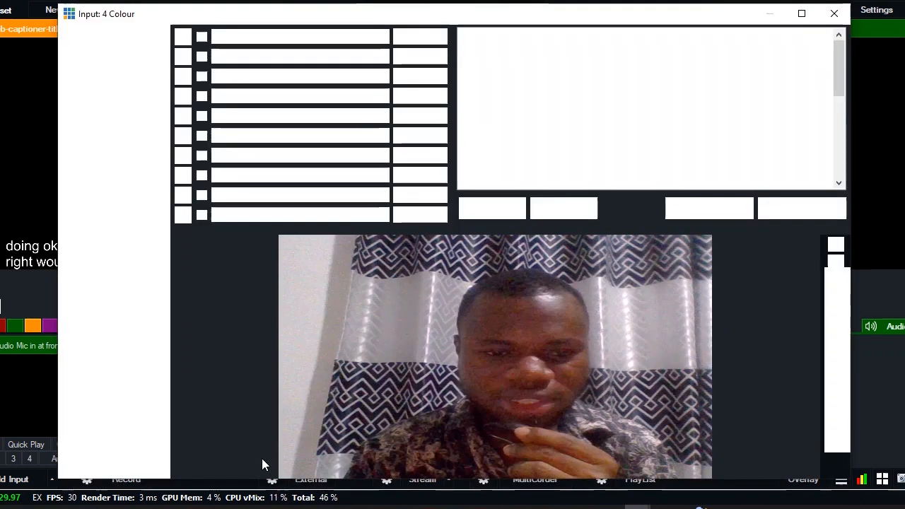
left_click(97, 141)
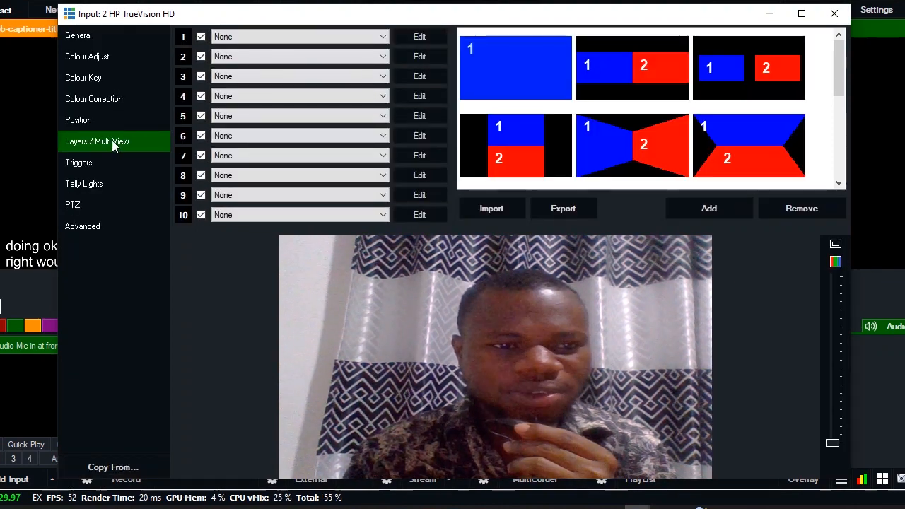
left_click(78, 119)
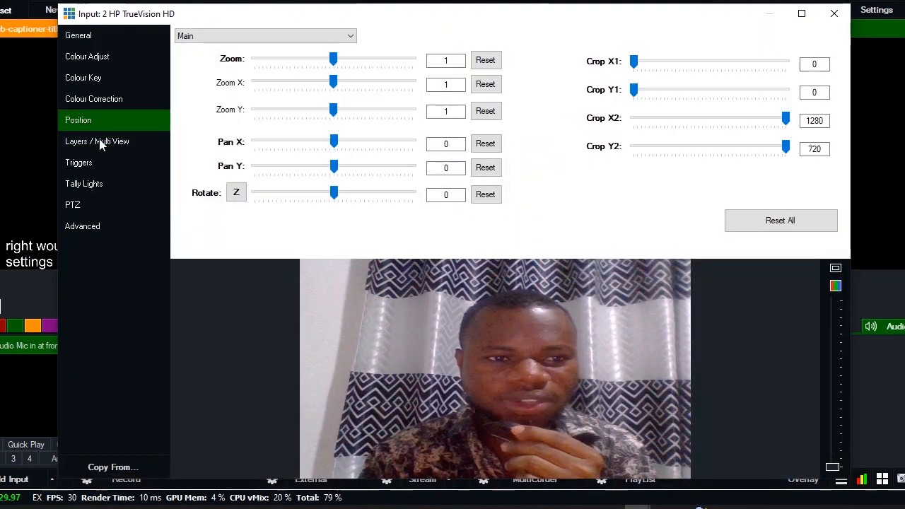
left_click(98, 141)
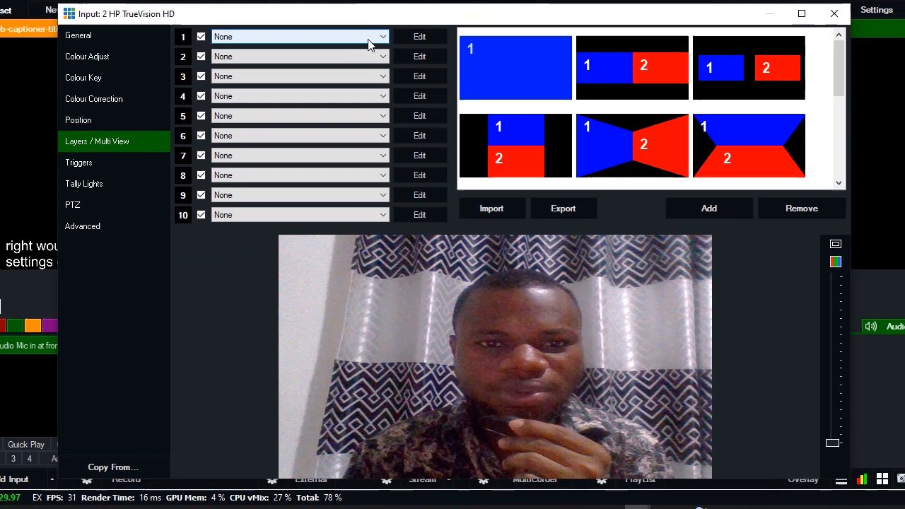
left_click(382, 36)
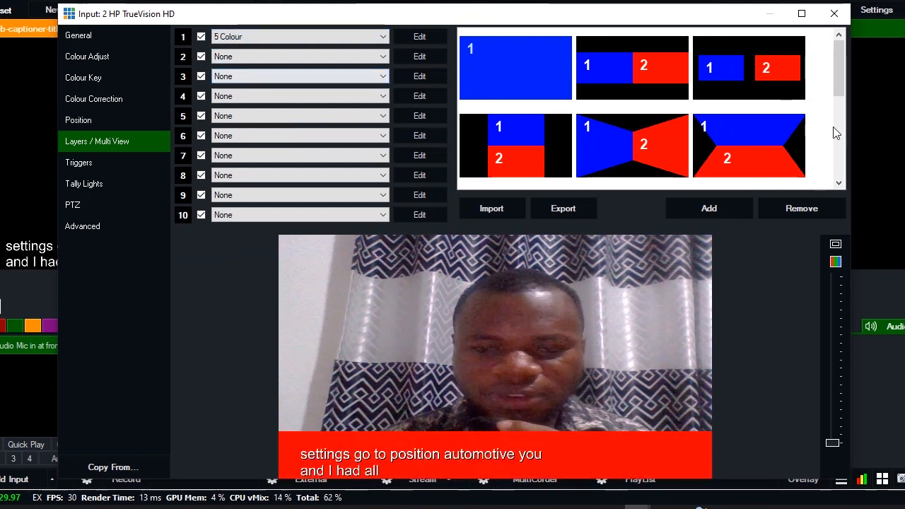
left_click(834, 13)
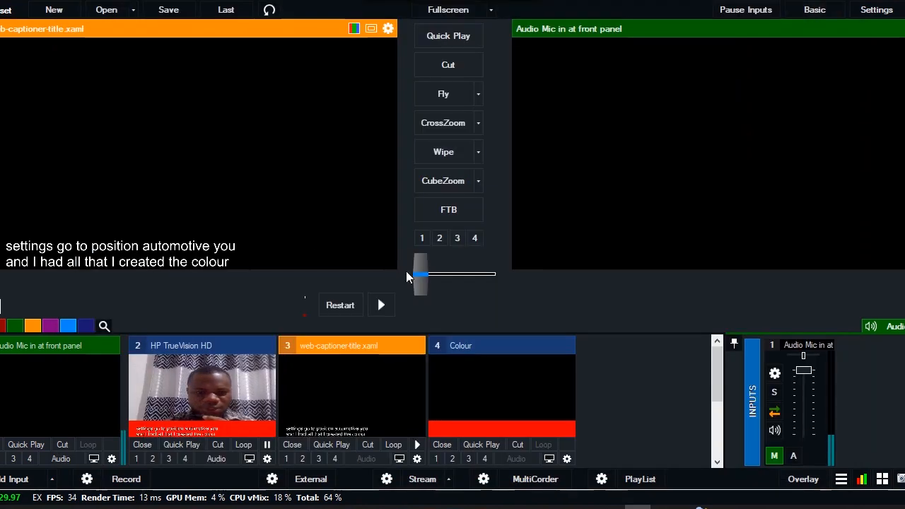